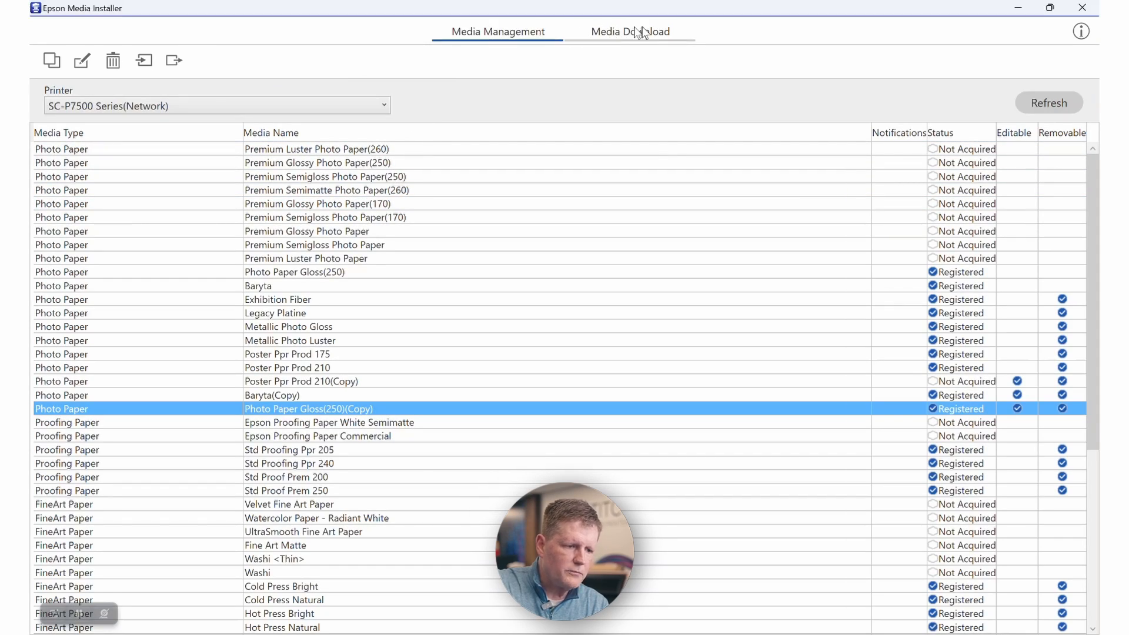
mouse_move(629, 31)
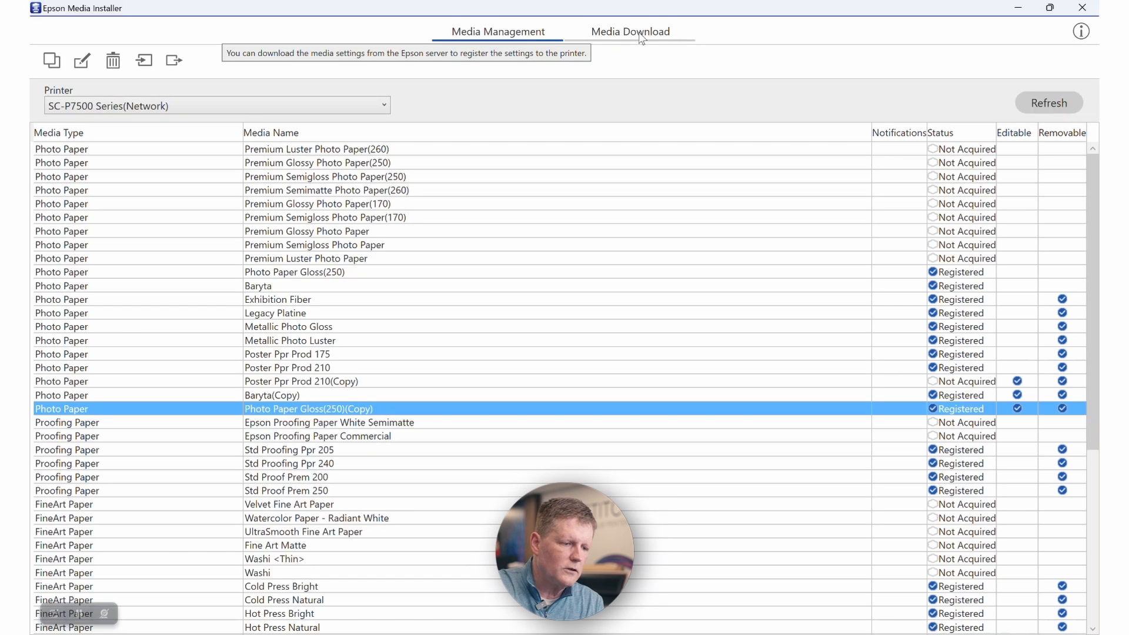
mouse_move(656, 72)
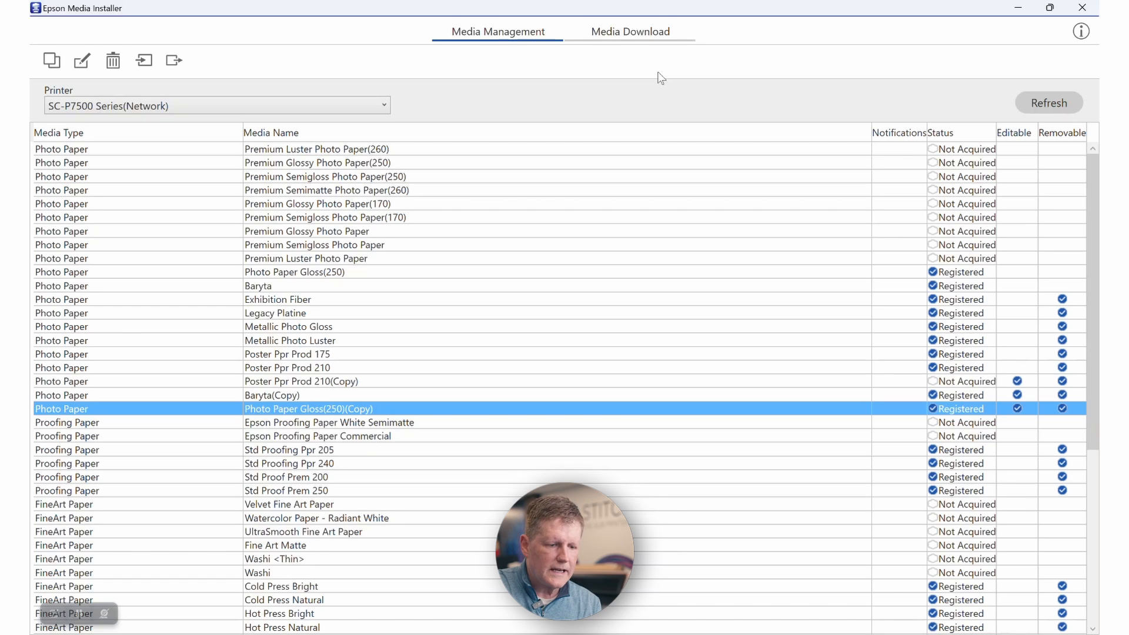
mouse_move(656, 54)
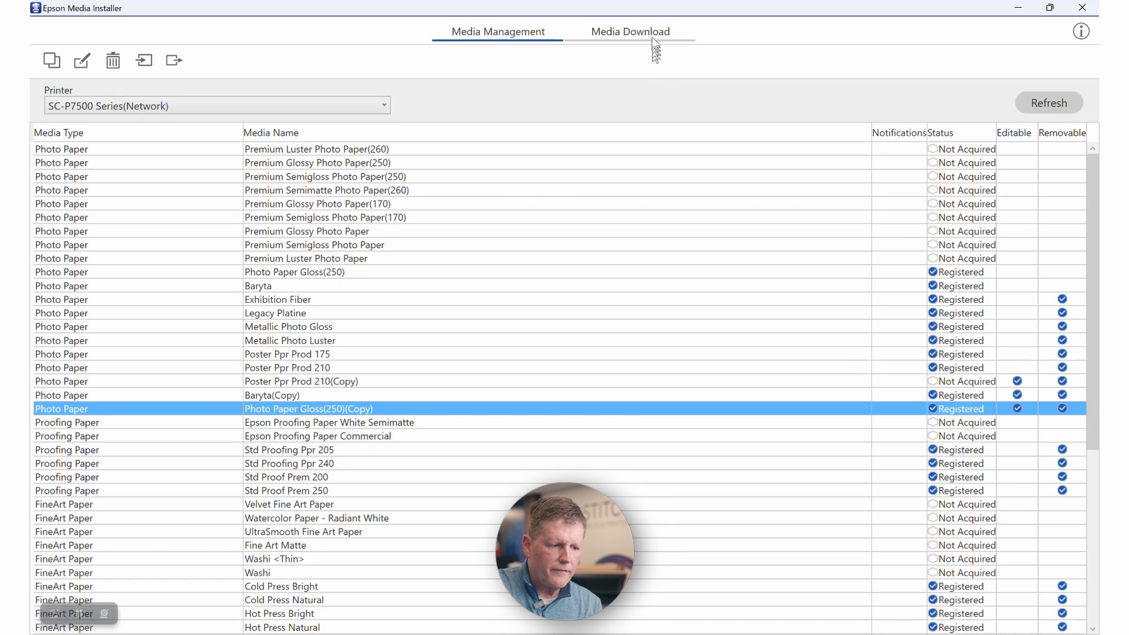
Step: Browse the downloadable media settings list, then return to the installed media list
left_click(629, 31)
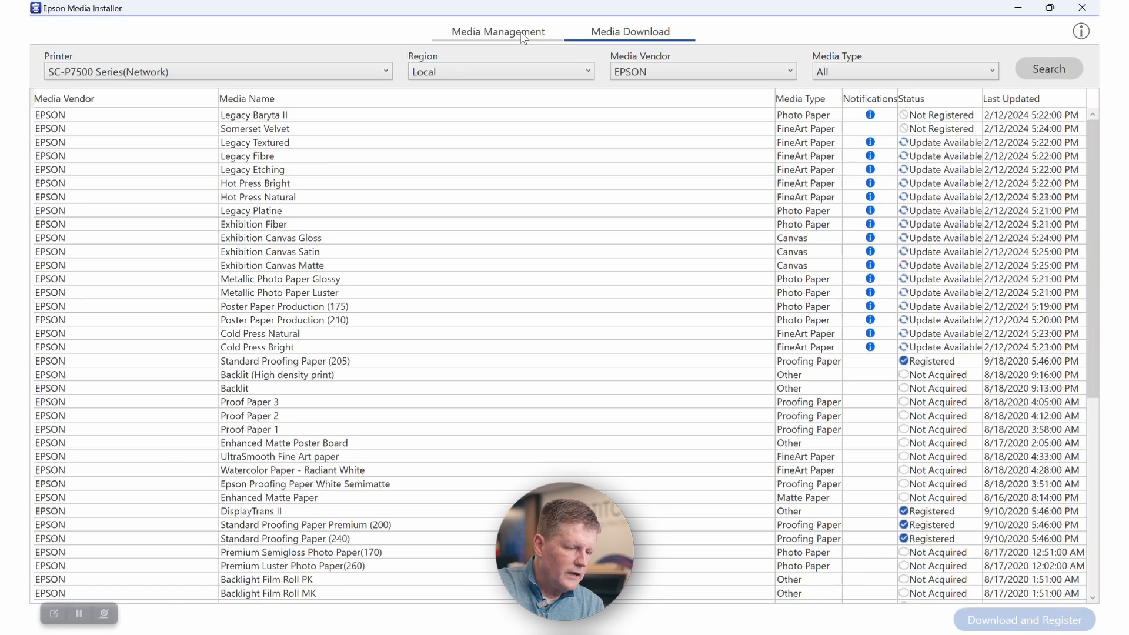
left_click(247, 156)
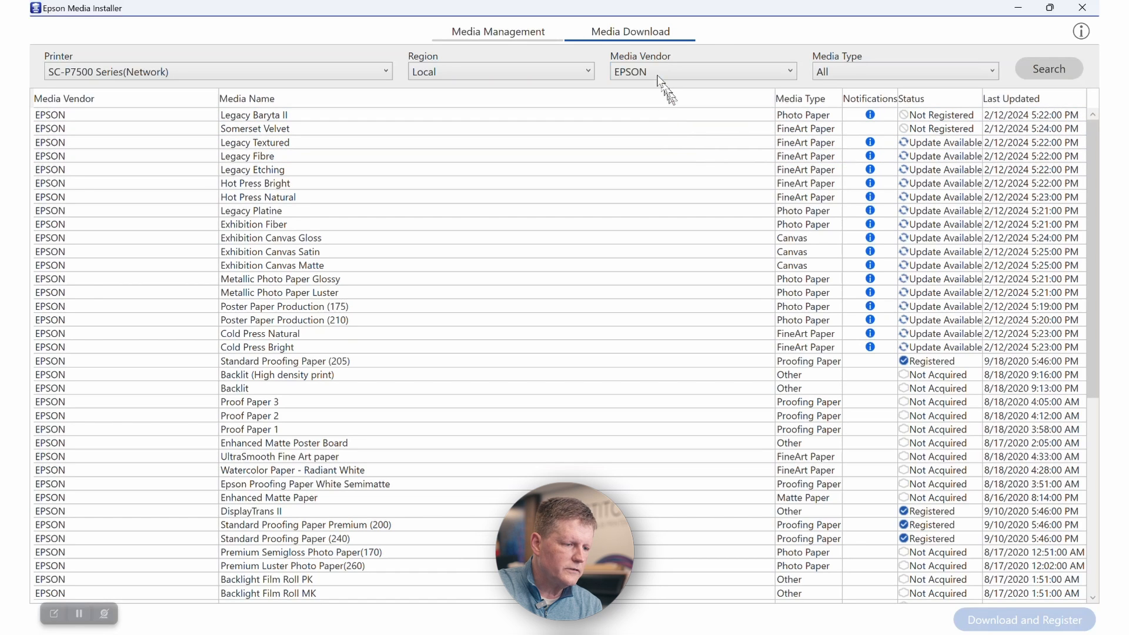
left_click(497, 31)
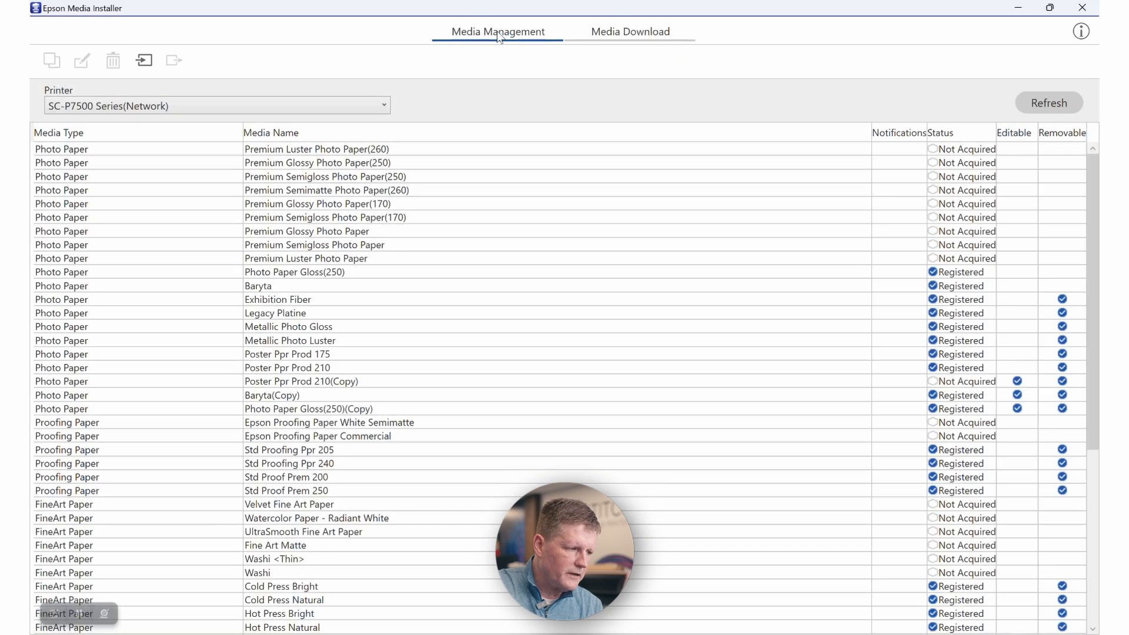
Step: Select Premium Luster Photo Paper in the SC-P7500 media list
left_click(295, 272)
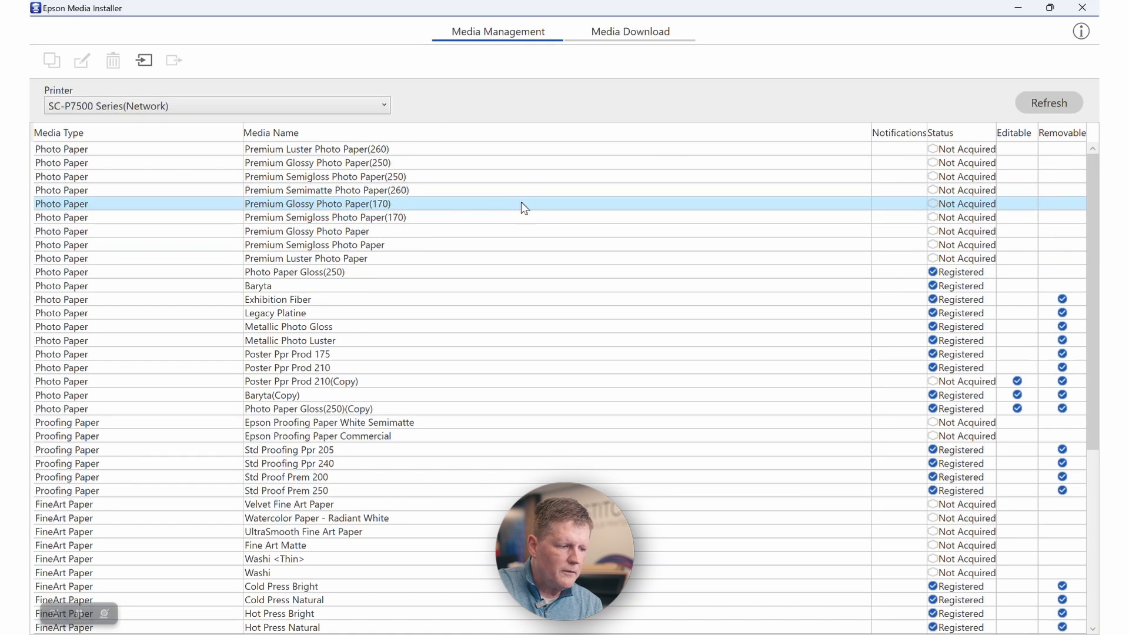
left_click(314, 244)
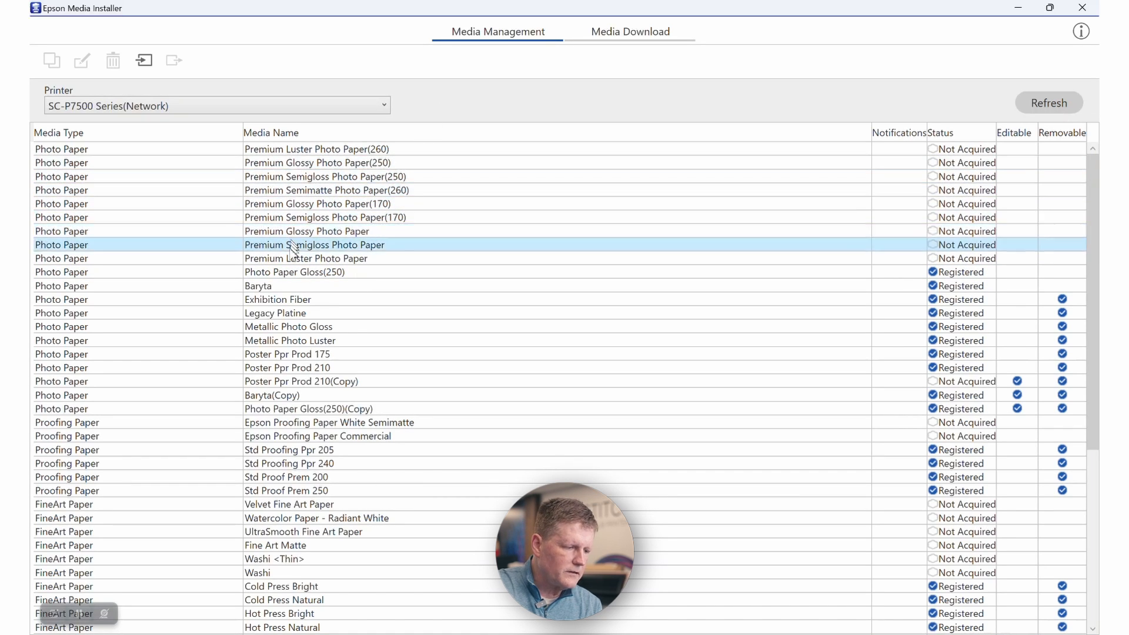
left_click(295, 272)
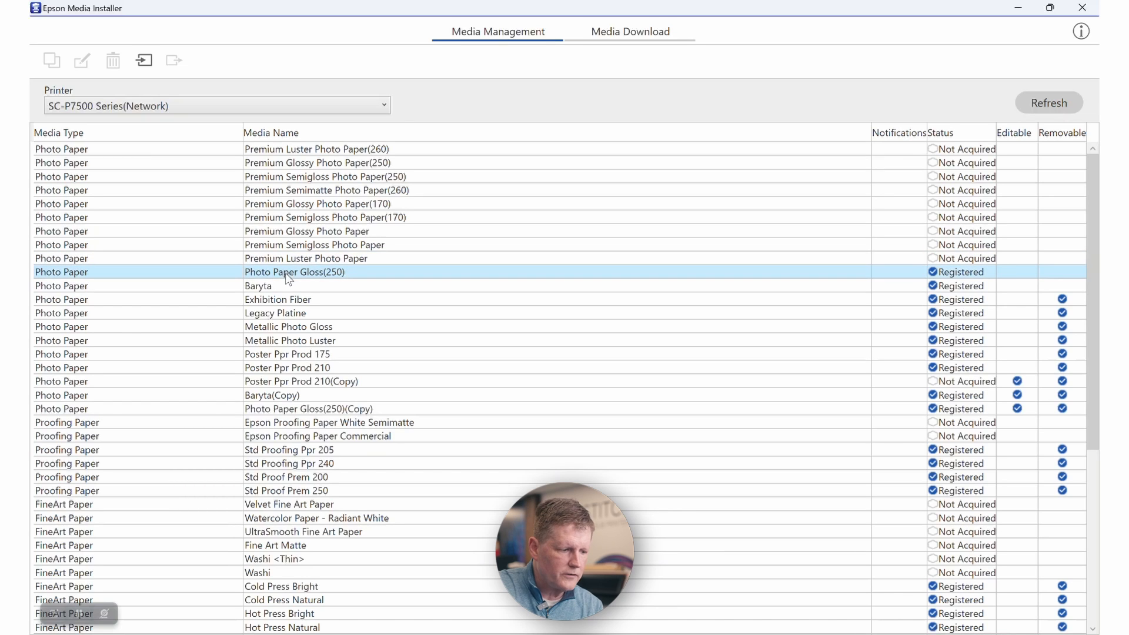
left_click(305, 258)
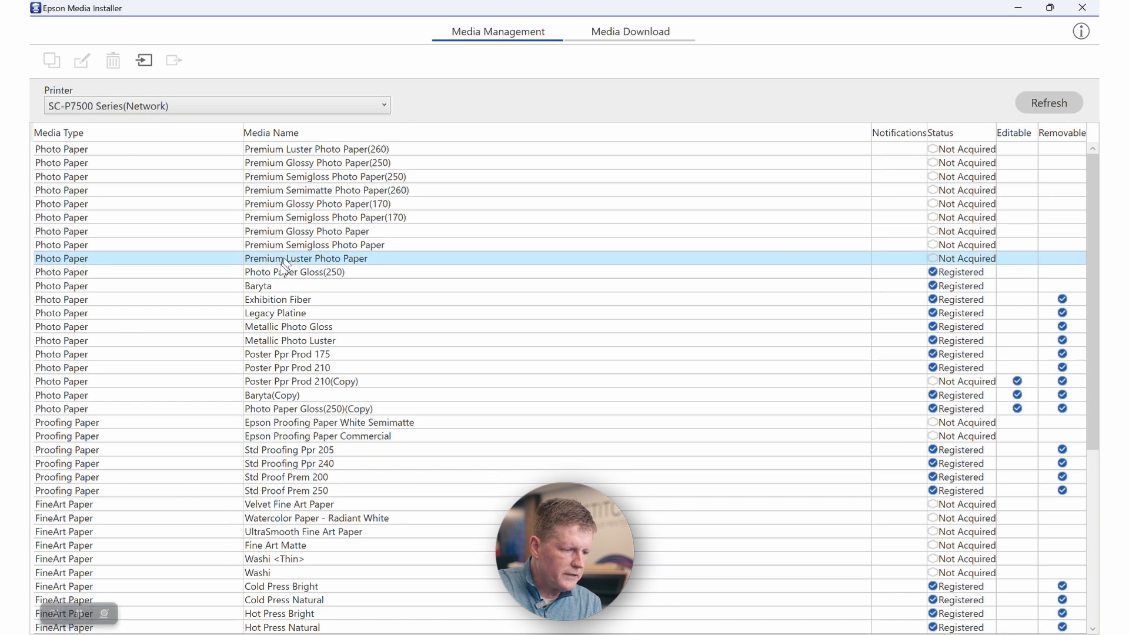
left_click(306, 258)
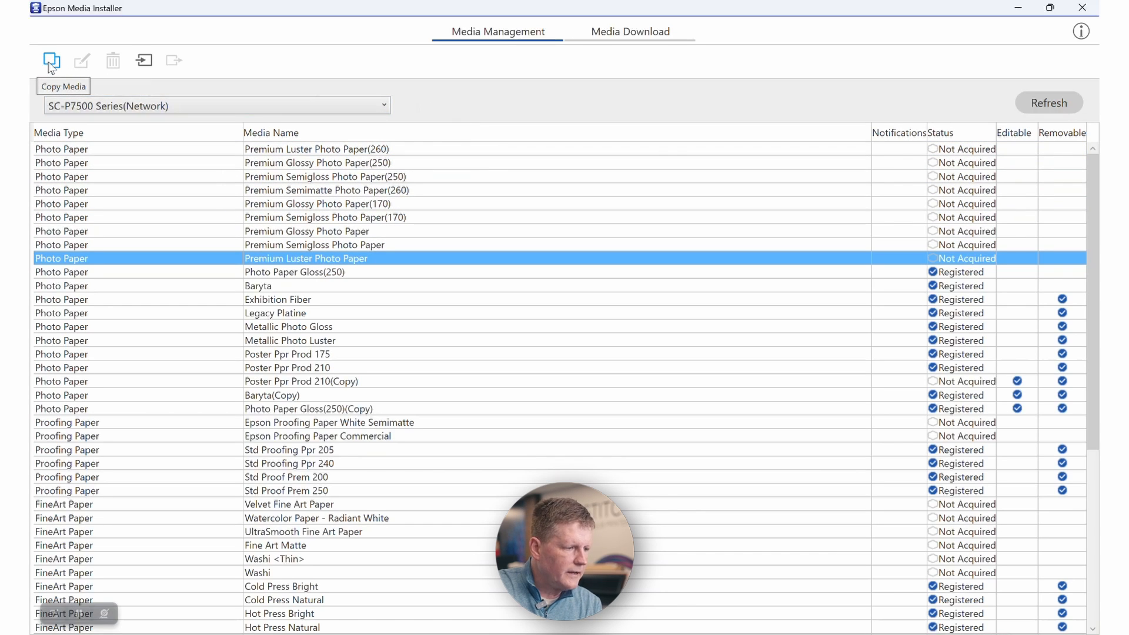
Step: Copy Premium Luster Photo Paper to create a registered 'Premium Luster Photo Paper(Copy)' entry
left_click(51, 60)
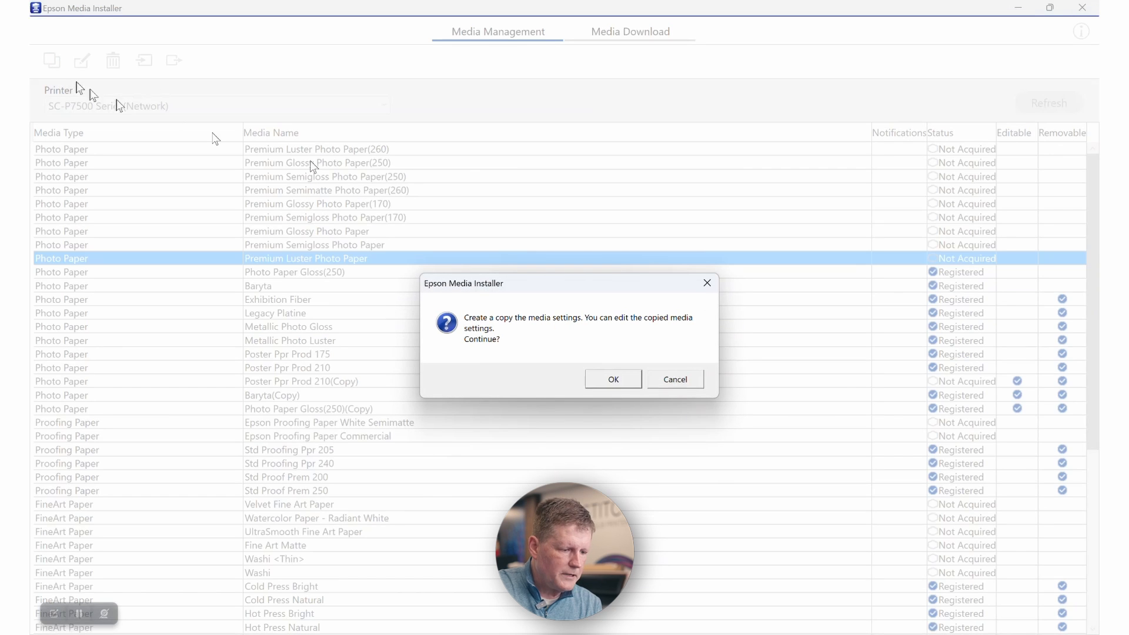
left_click(613, 379)
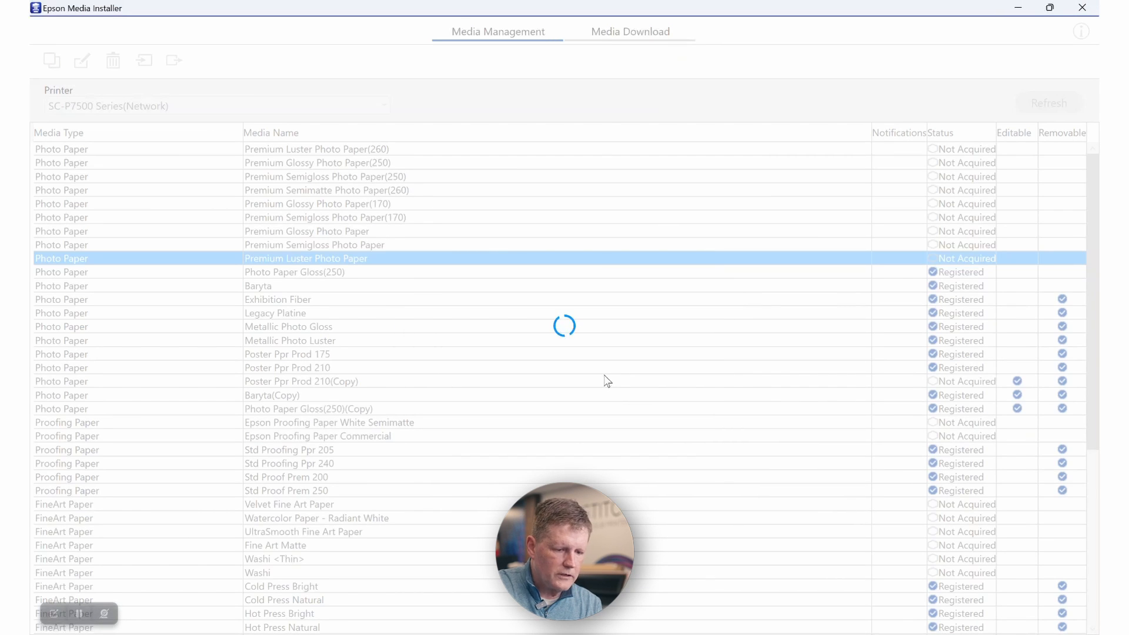
mouse_move(589, 382)
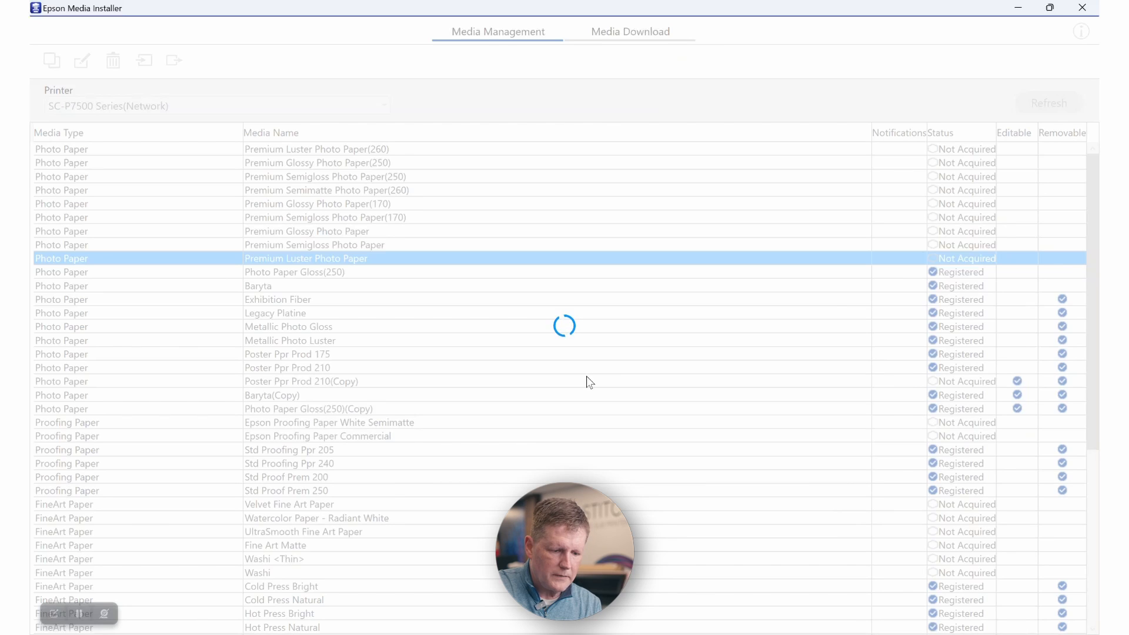
mouse_move(594, 382)
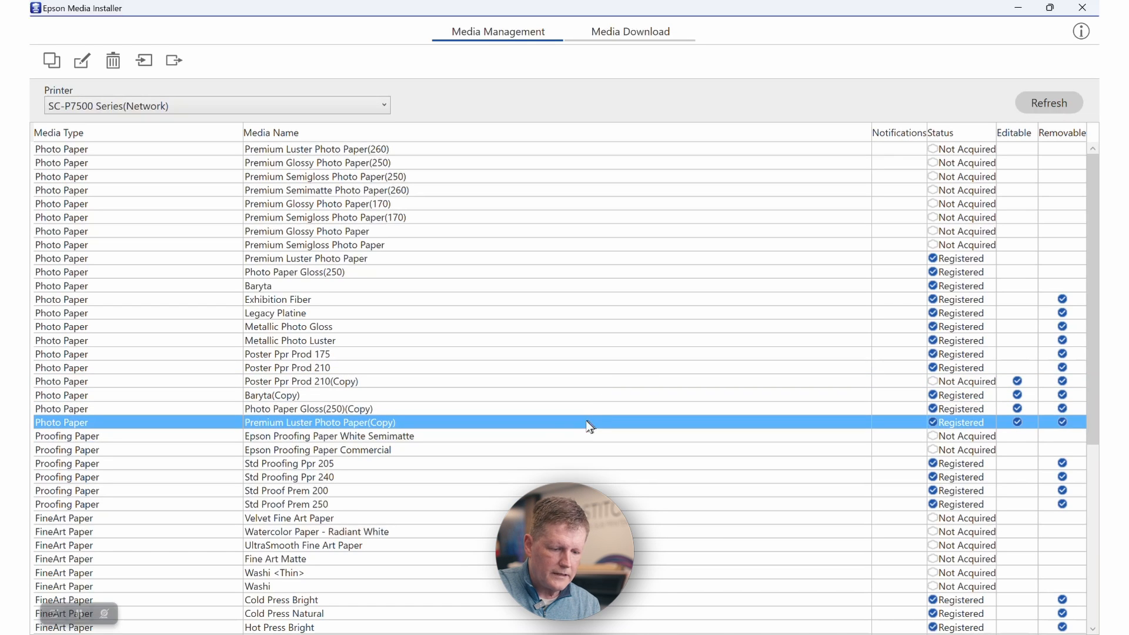
mouse_move(333, 433)
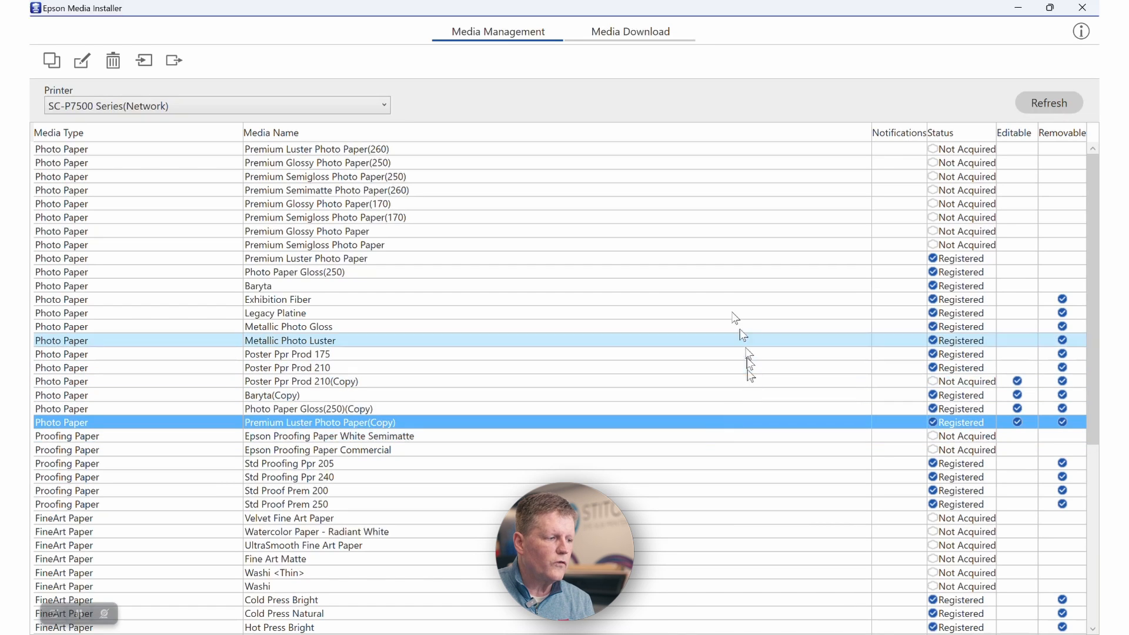
left_click(313, 244)
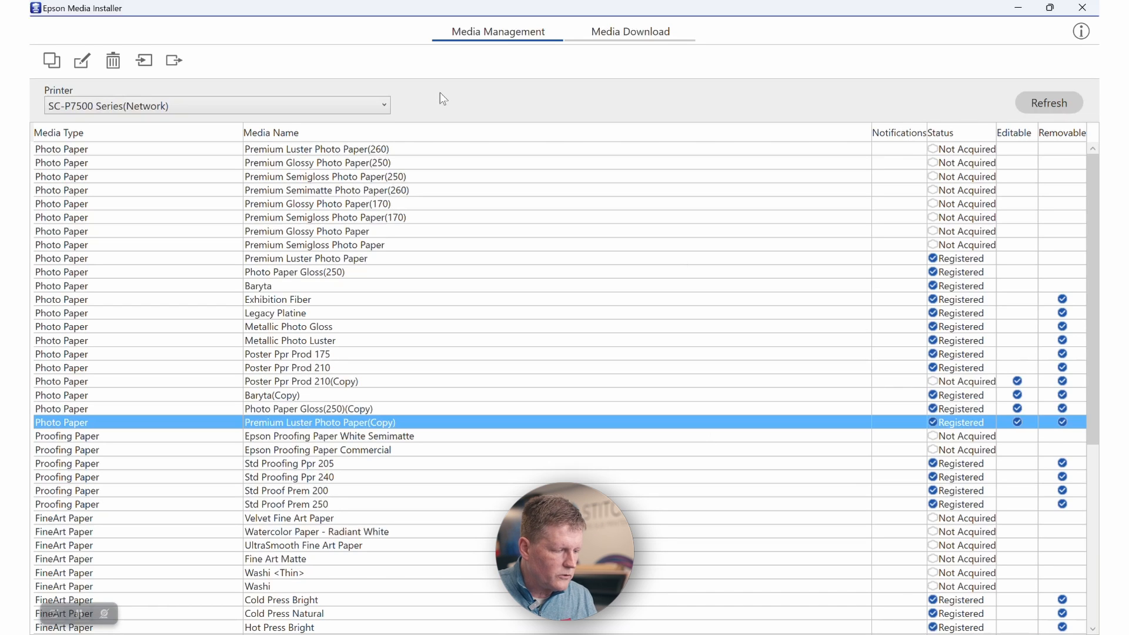
Step: Switch from the Hahnemühle download page in Edge back to Epson Media Installer
key("alt+tab")
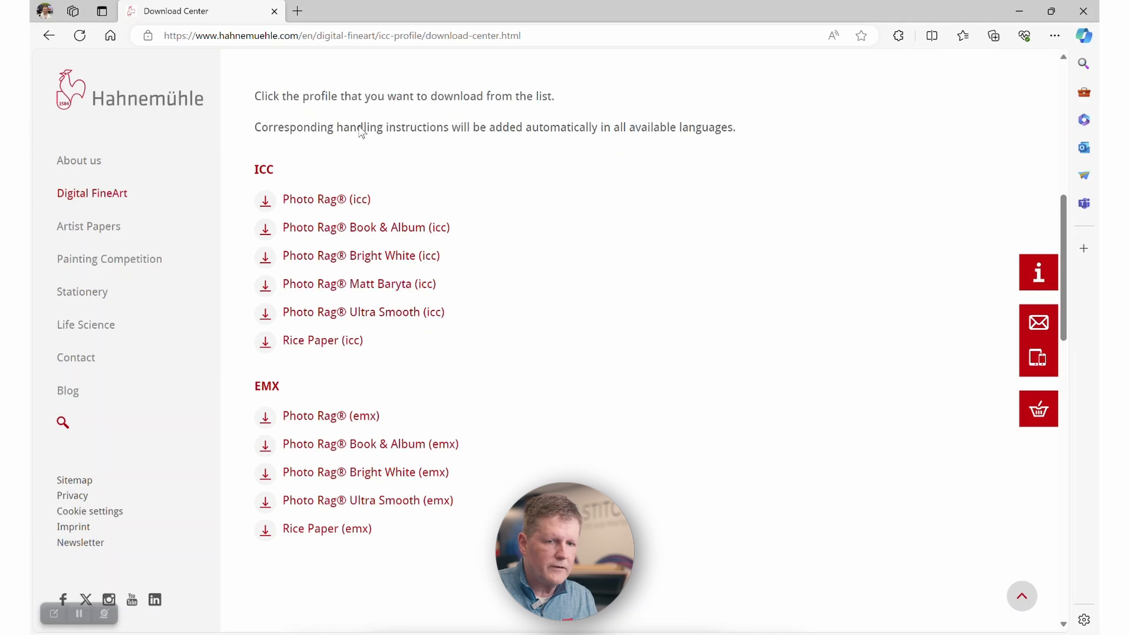
mouse_move(346, 144)
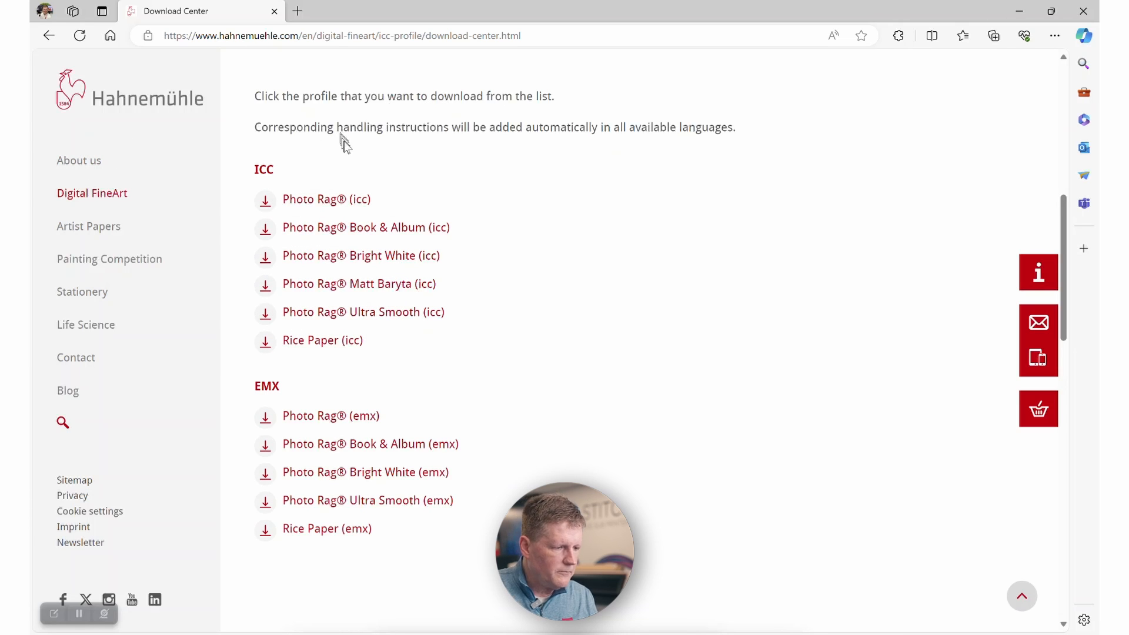
mouse_move(344, 163)
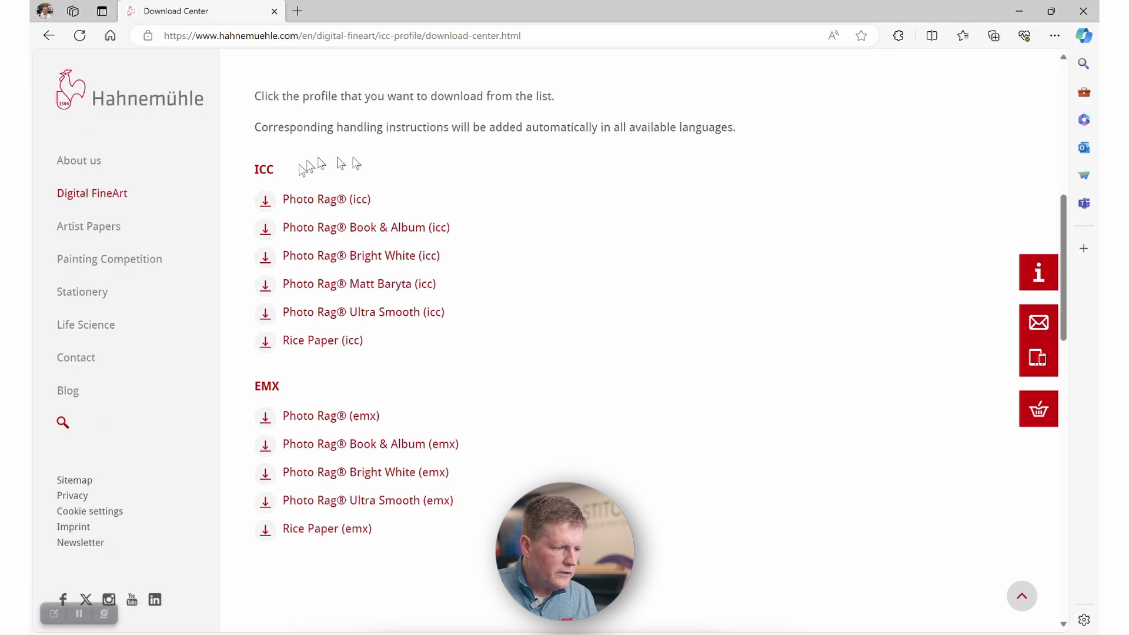
mouse_move(268, 392)
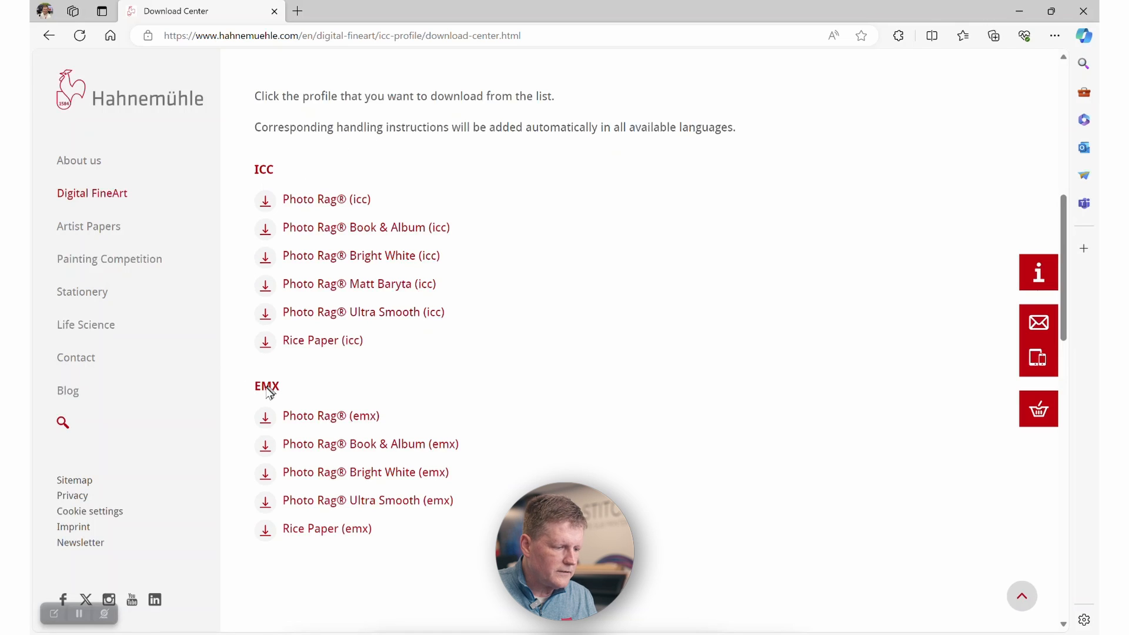
mouse_move(356, 401)
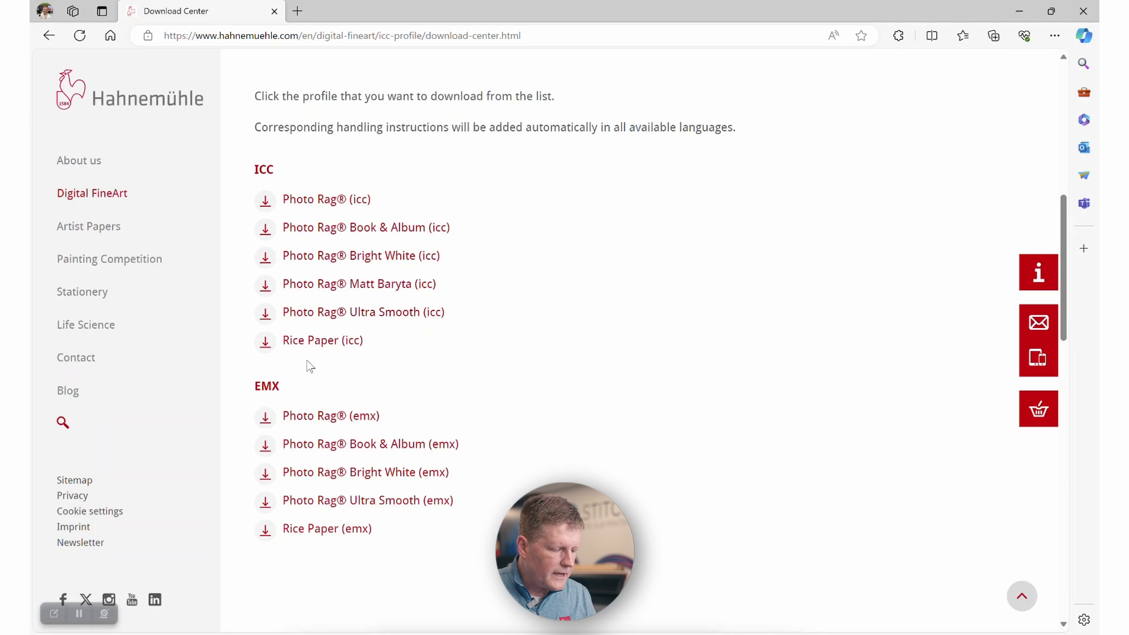
mouse_move(323, 340)
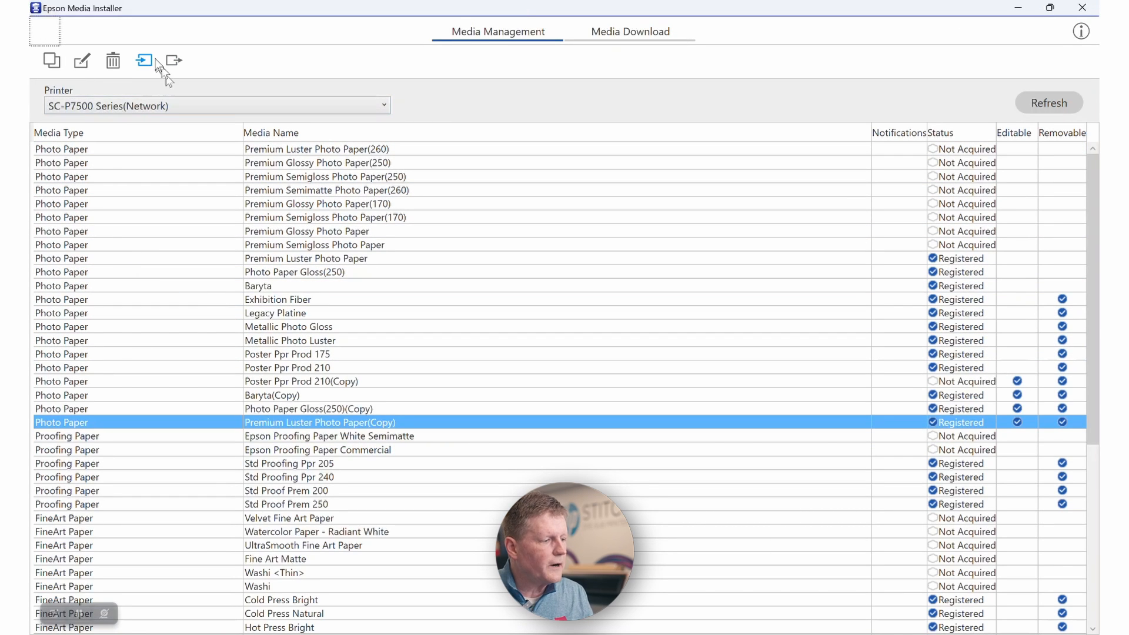
mouse_move(144, 61)
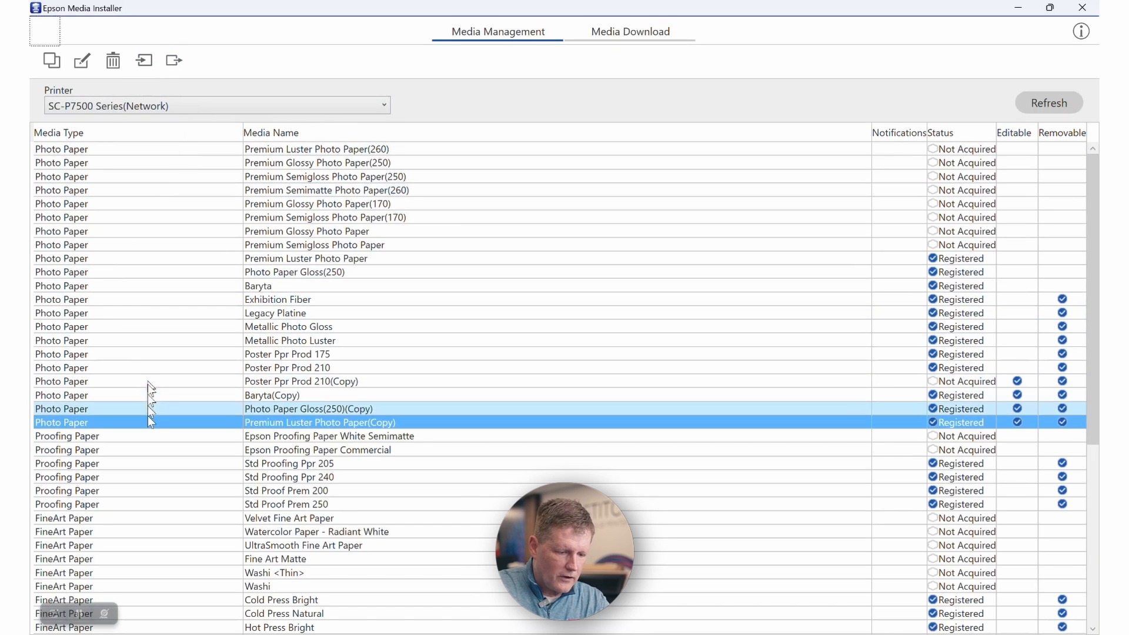
left_click(288, 423)
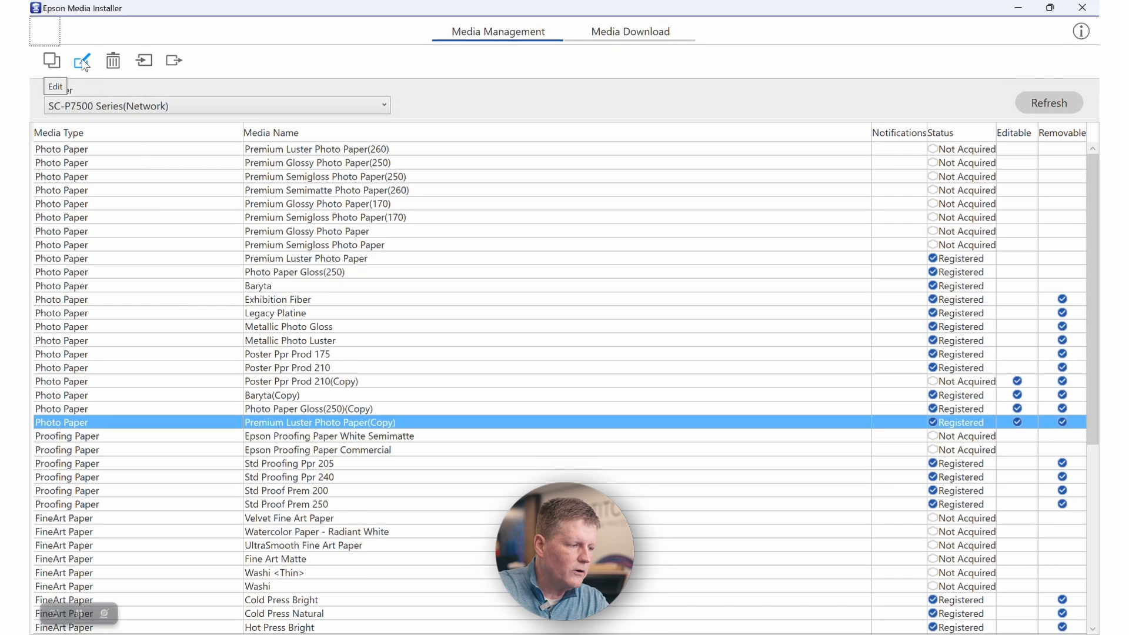
Step: Open the copied Premium Luster setting for editing and rename it '3rd party luster'
left_click(82, 61)
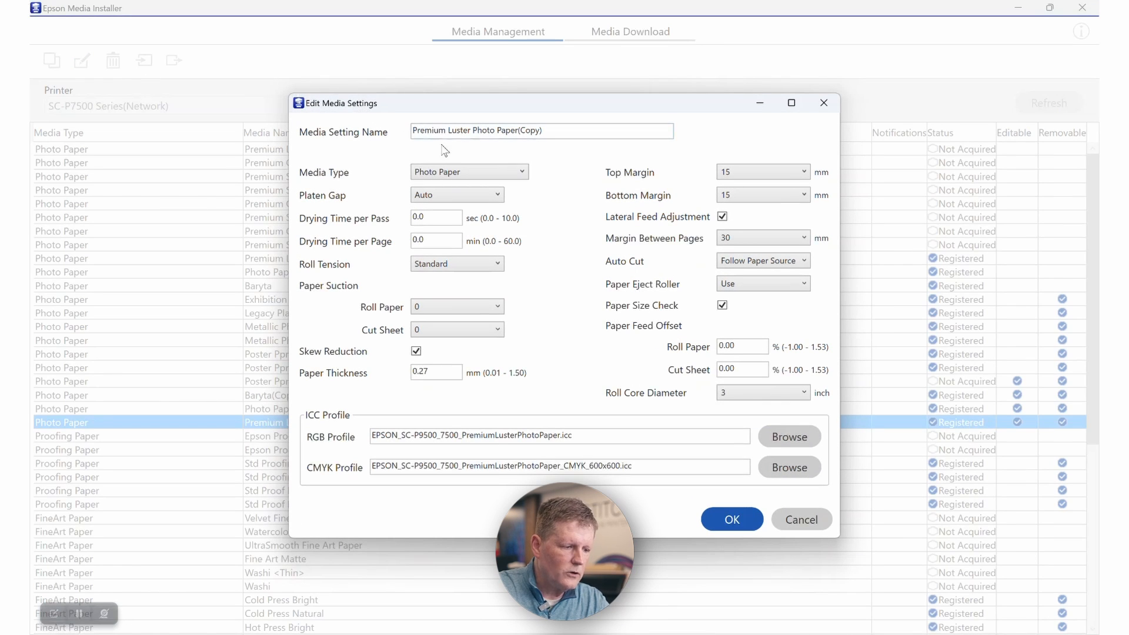
left_click(542, 130)
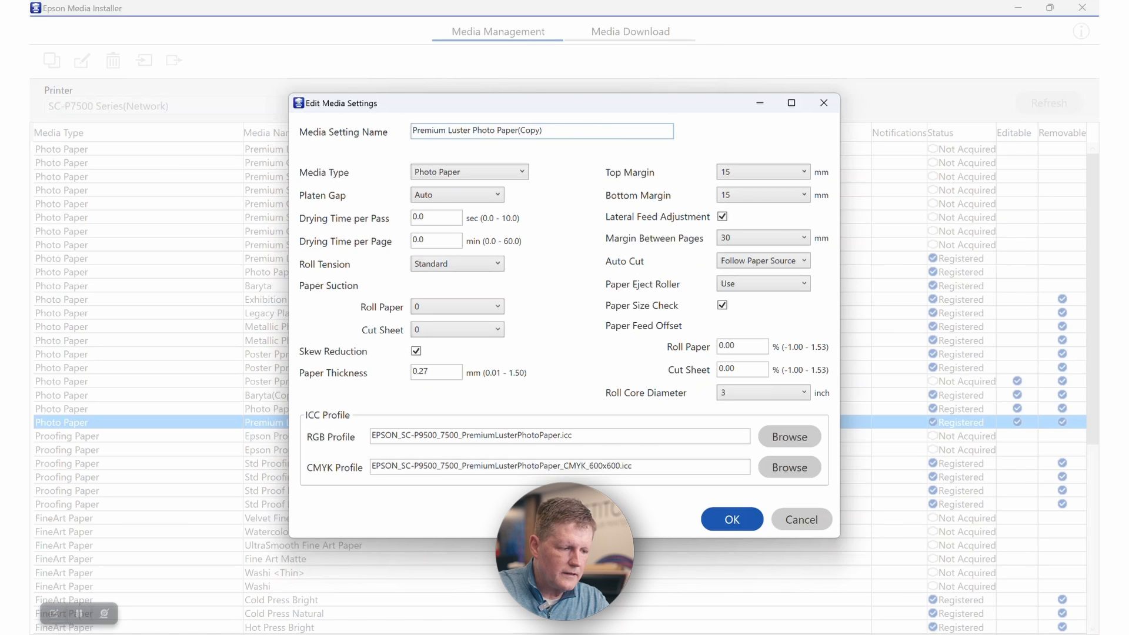
triple_click(541, 131)
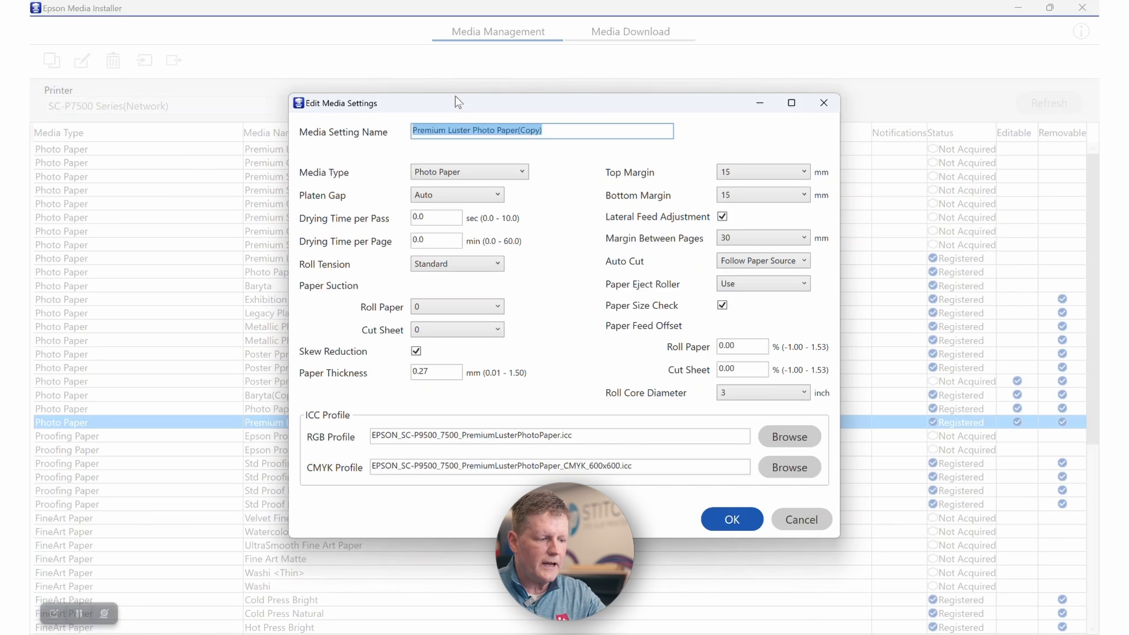
mouse_move(469, 110)
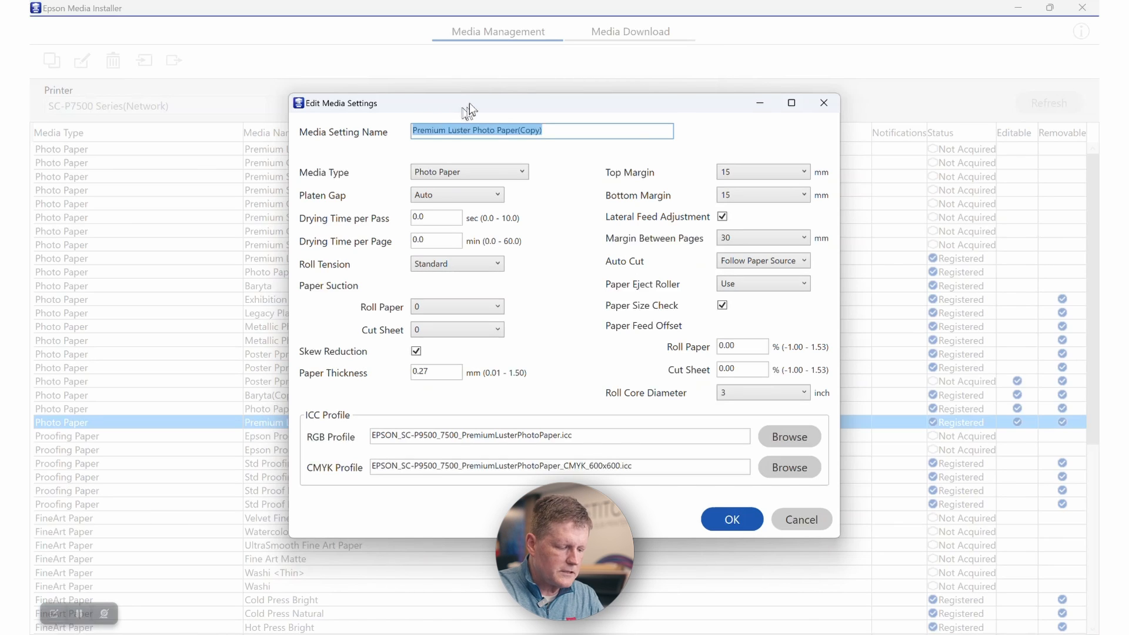
type("3rd p")
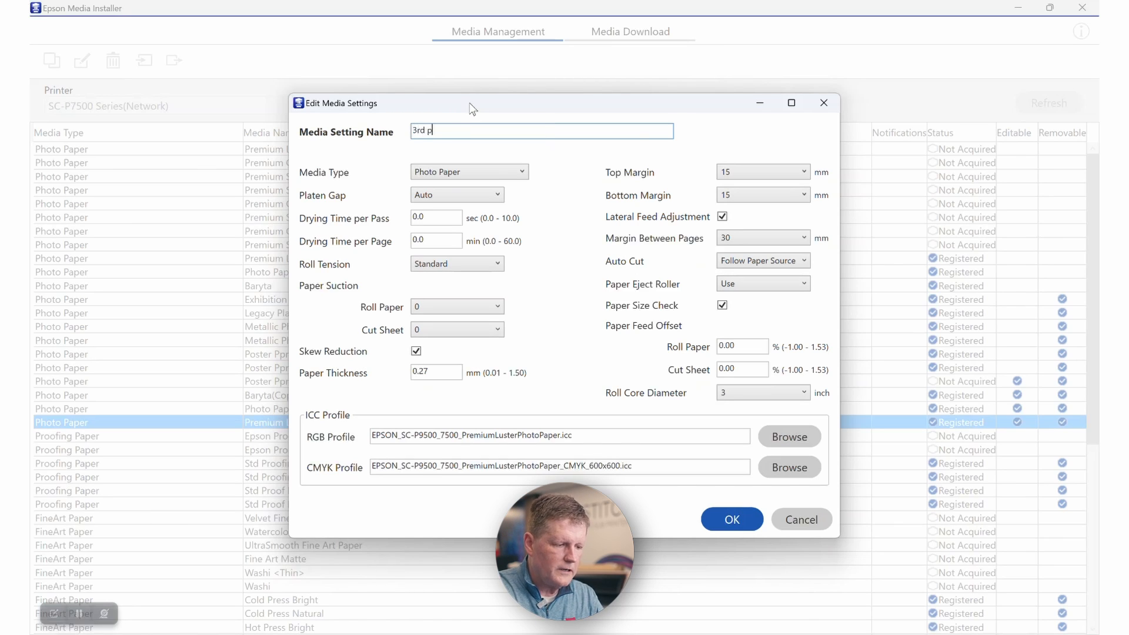
type("arty")
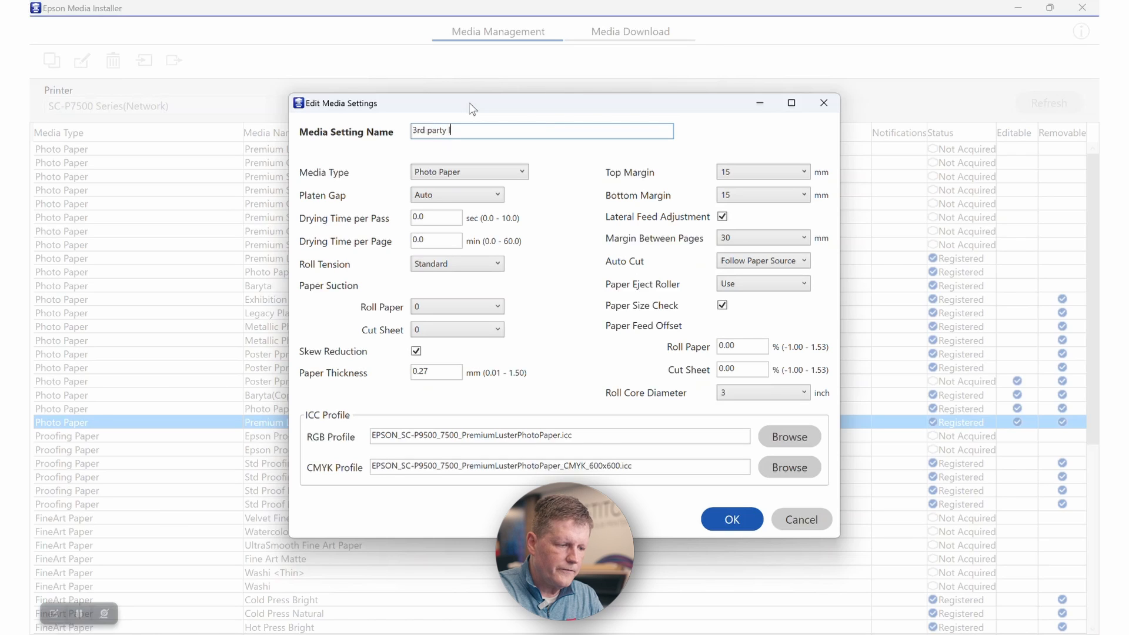
type("luster")
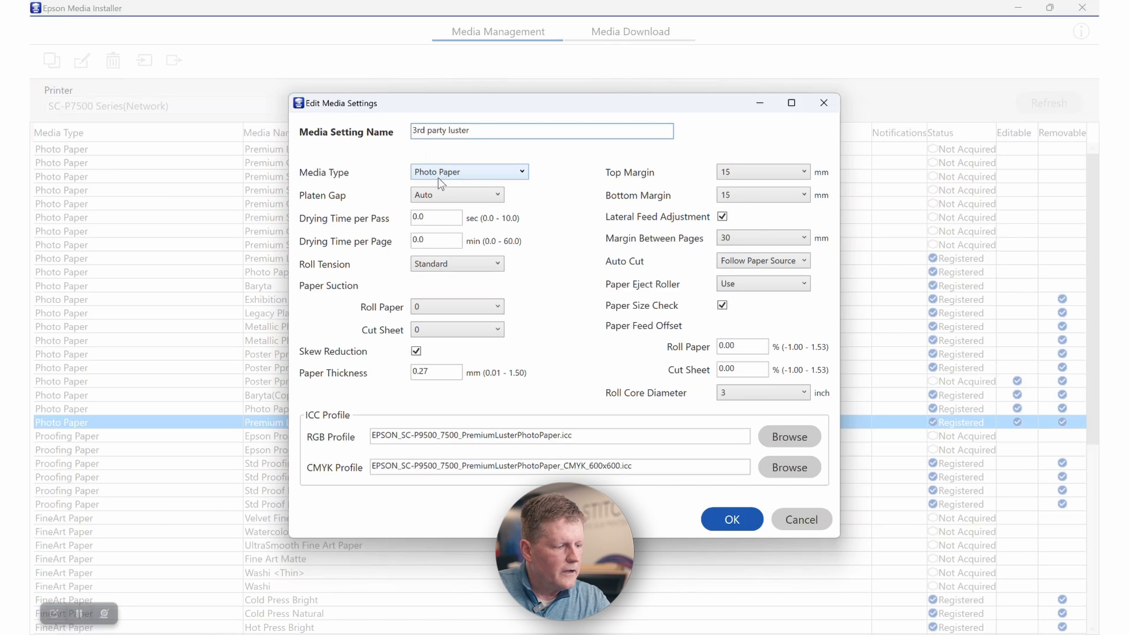
Step: Expand the Media Type dropdown, showing types from Photo Paper to Other
left_click(468, 171)
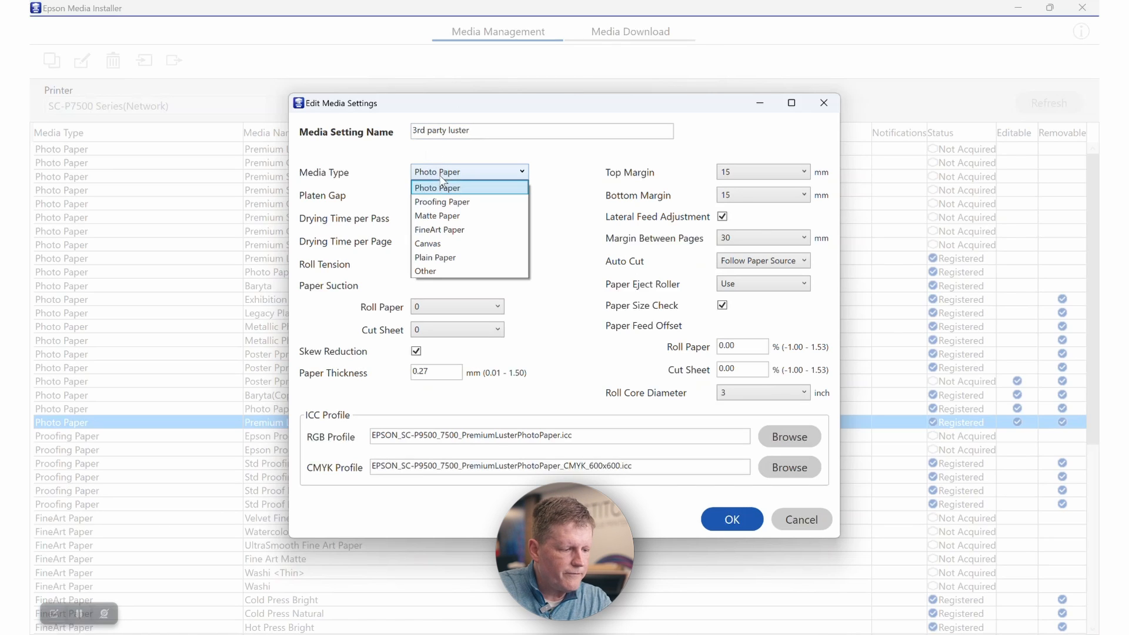
mouse_move(468, 173)
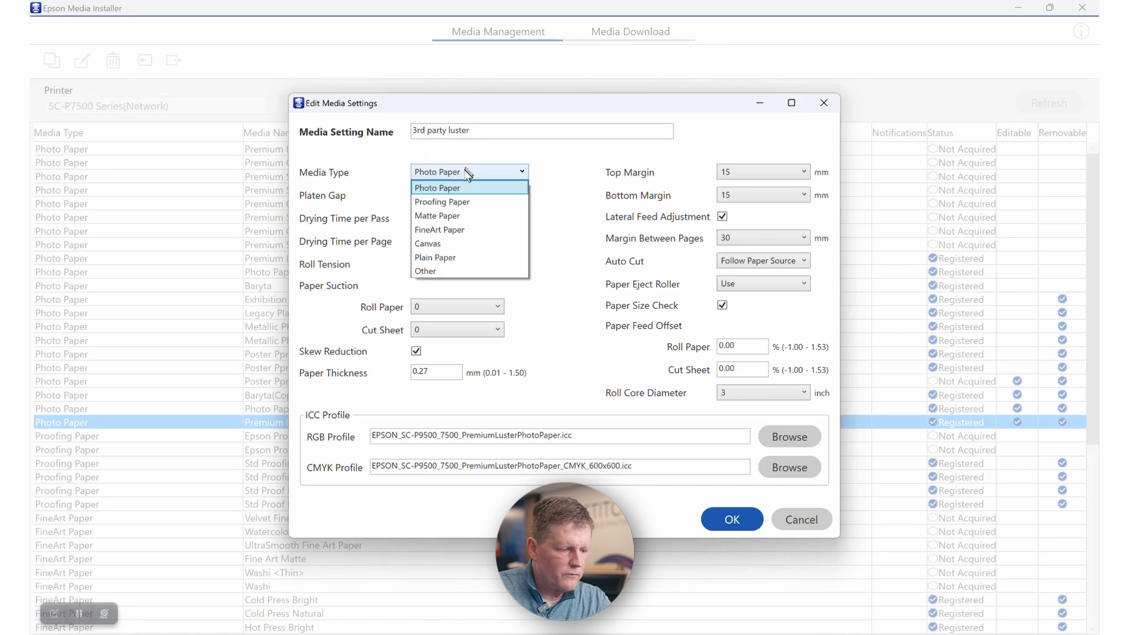
mouse_move(465, 176)
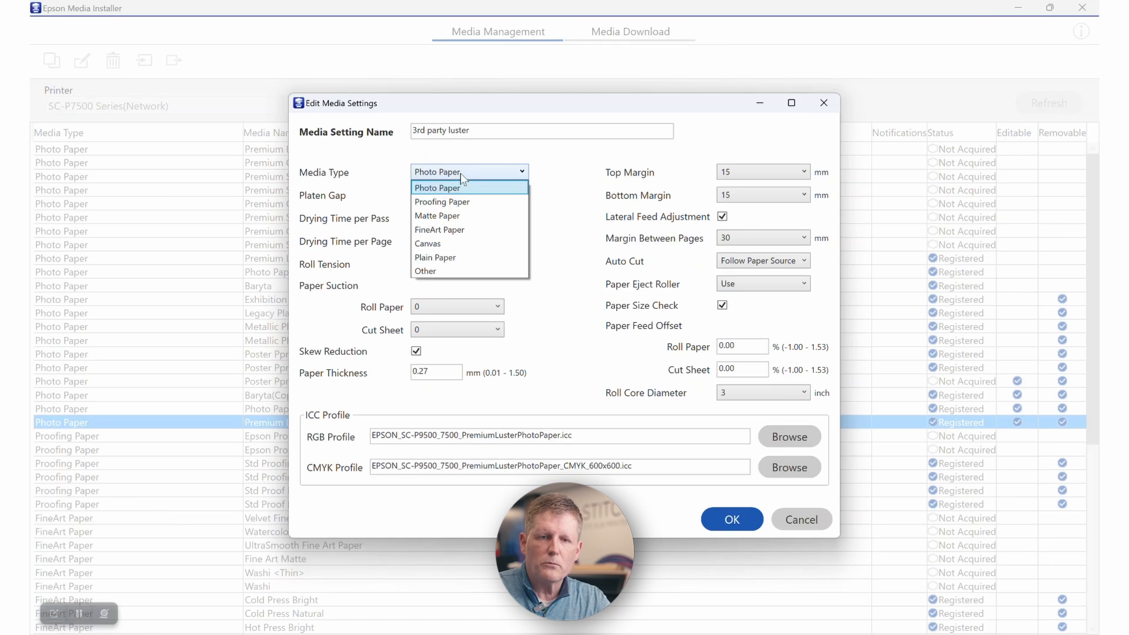
mouse_move(437, 216)
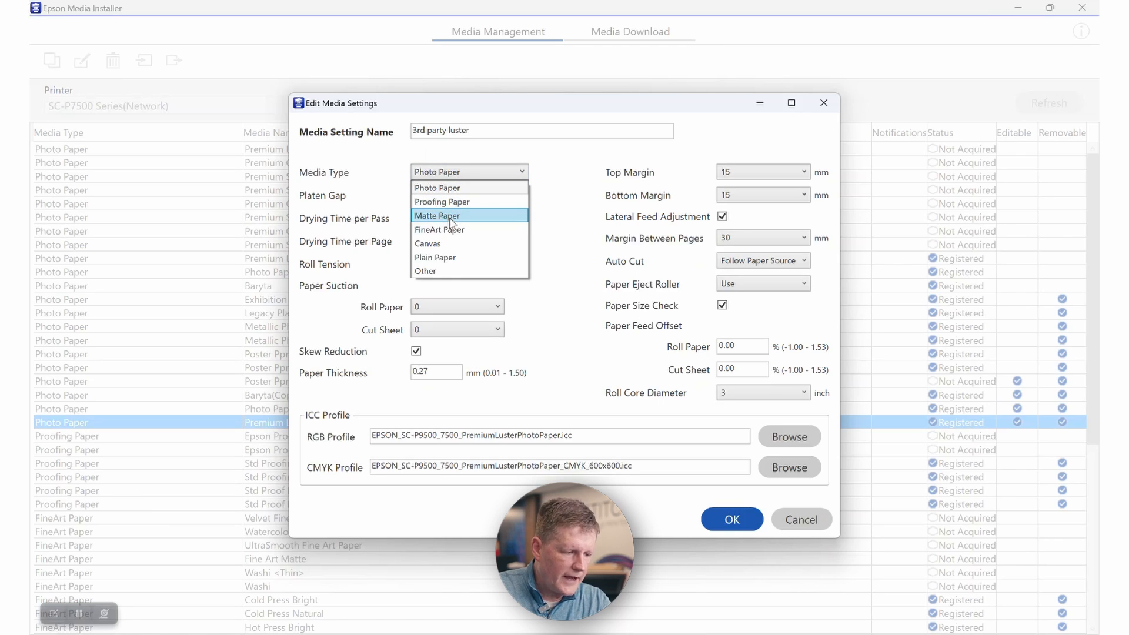
mouse_move(442, 202)
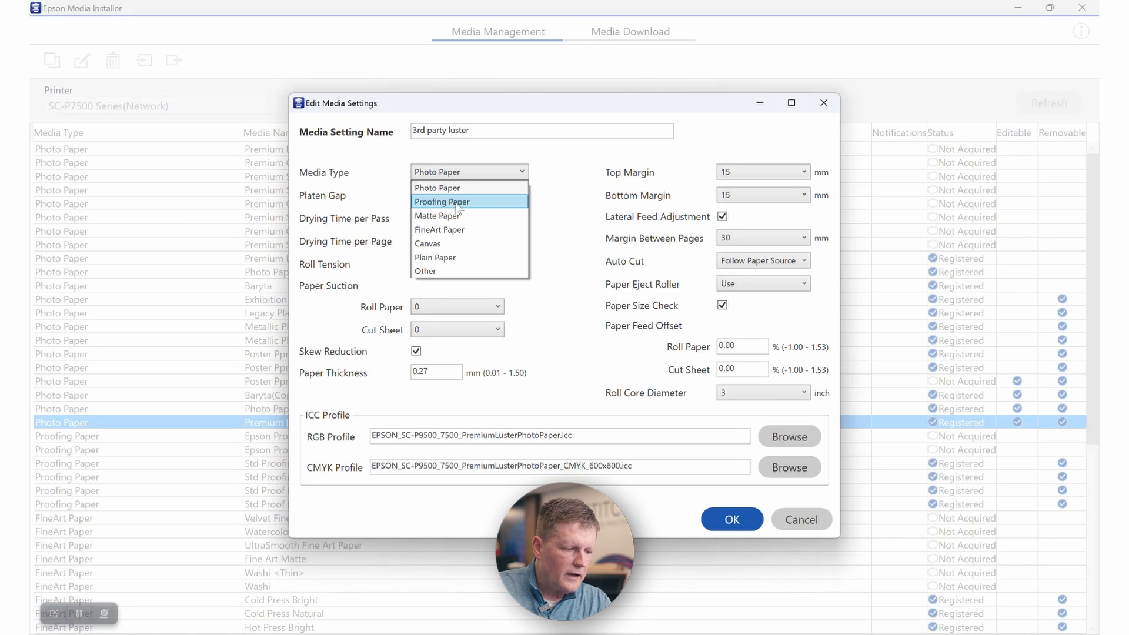
mouse_move(464, 188)
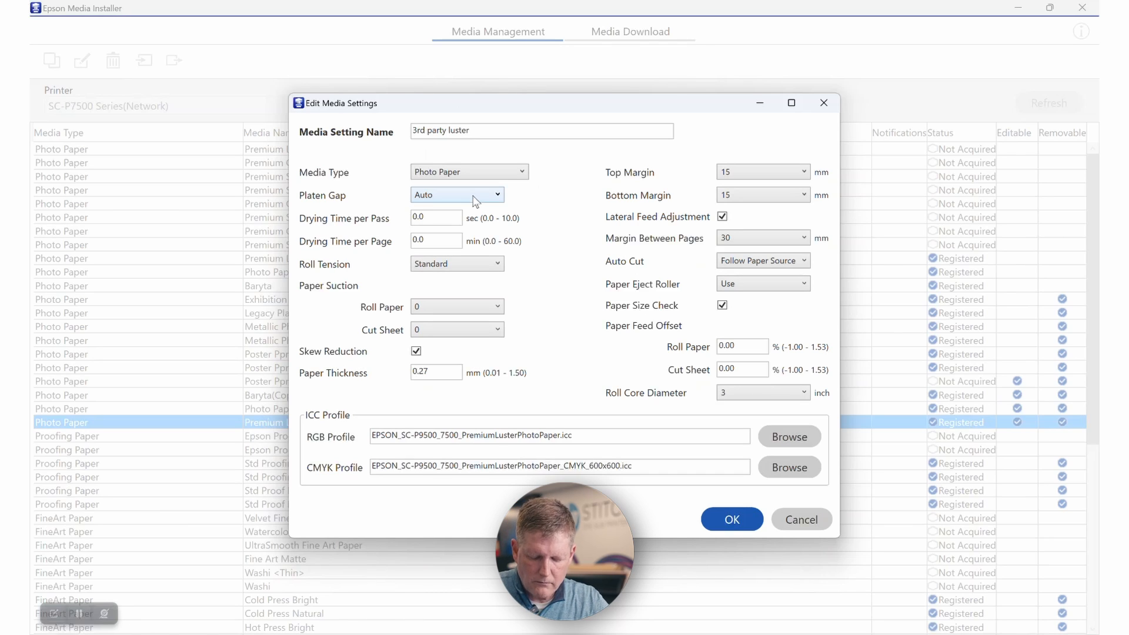
left_click(456, 195)
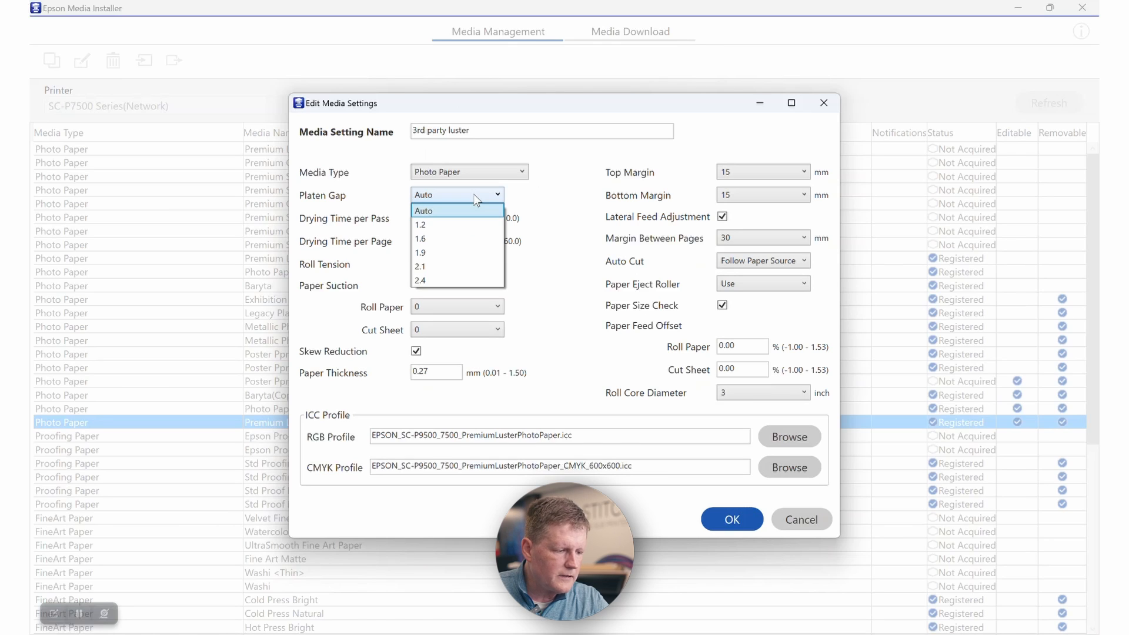
left_click(424, 211)
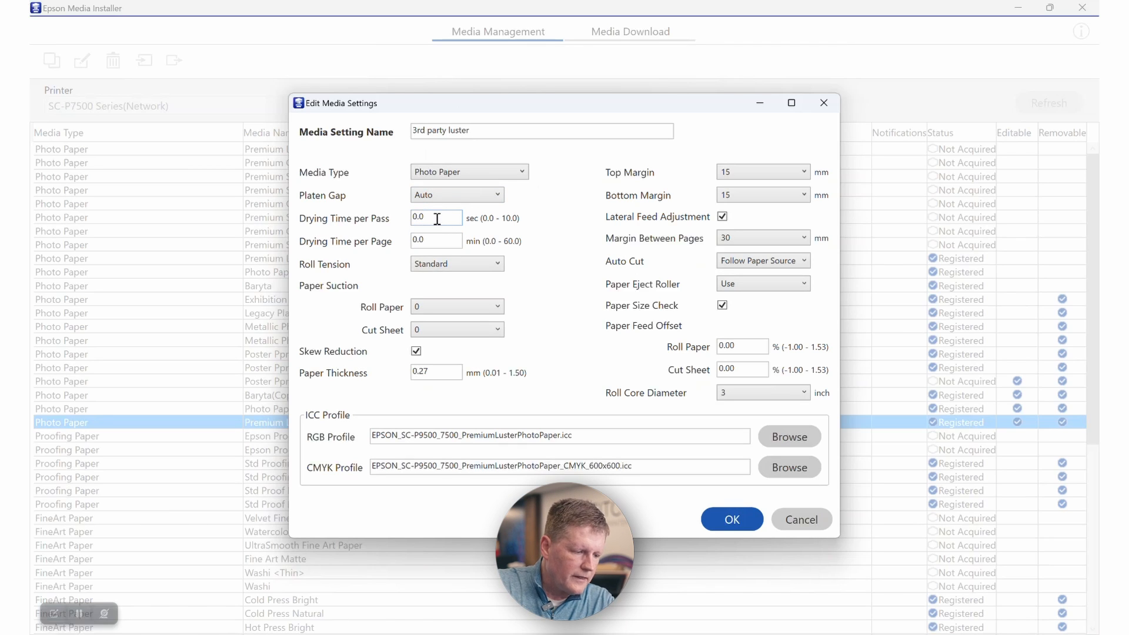
mouse_move(438, 241)
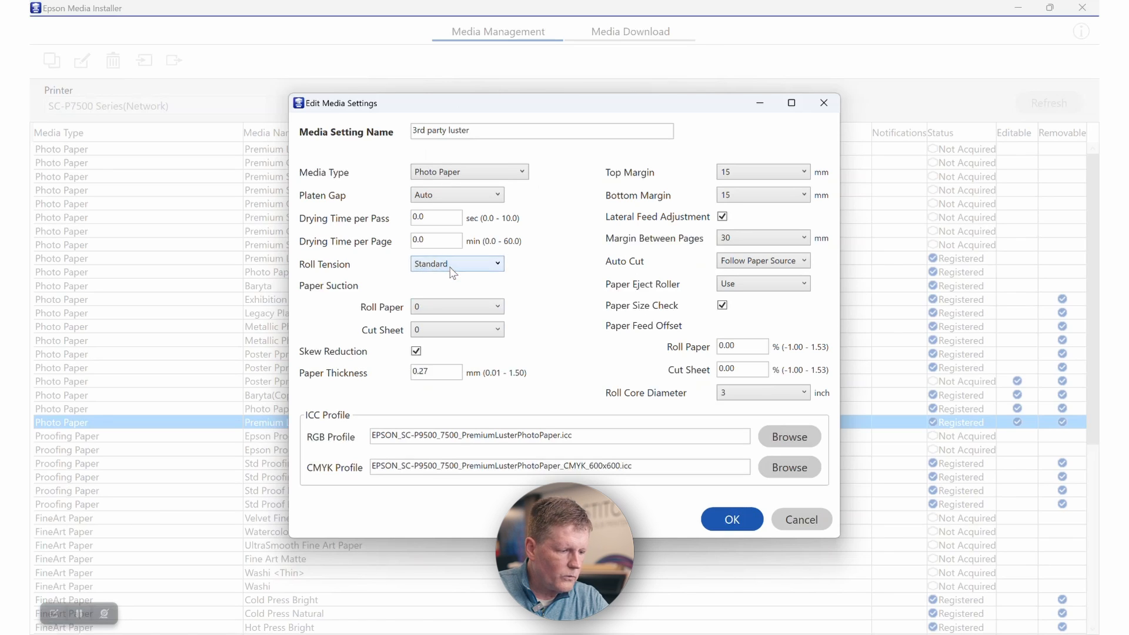
mouse_move(468, 268)
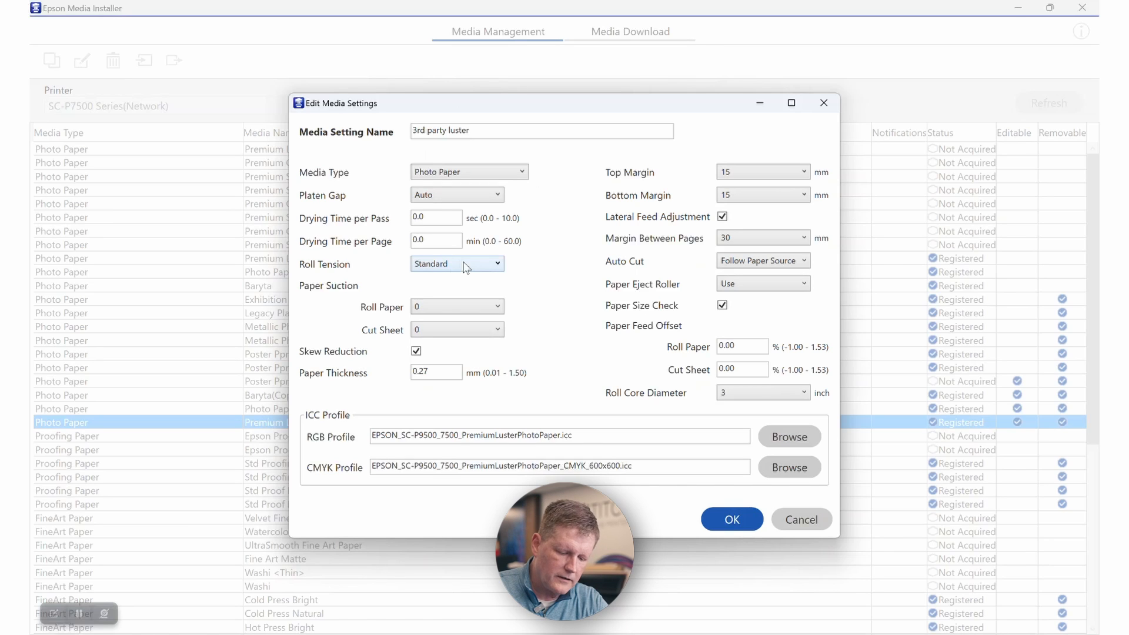
mouse_move(413, 263)
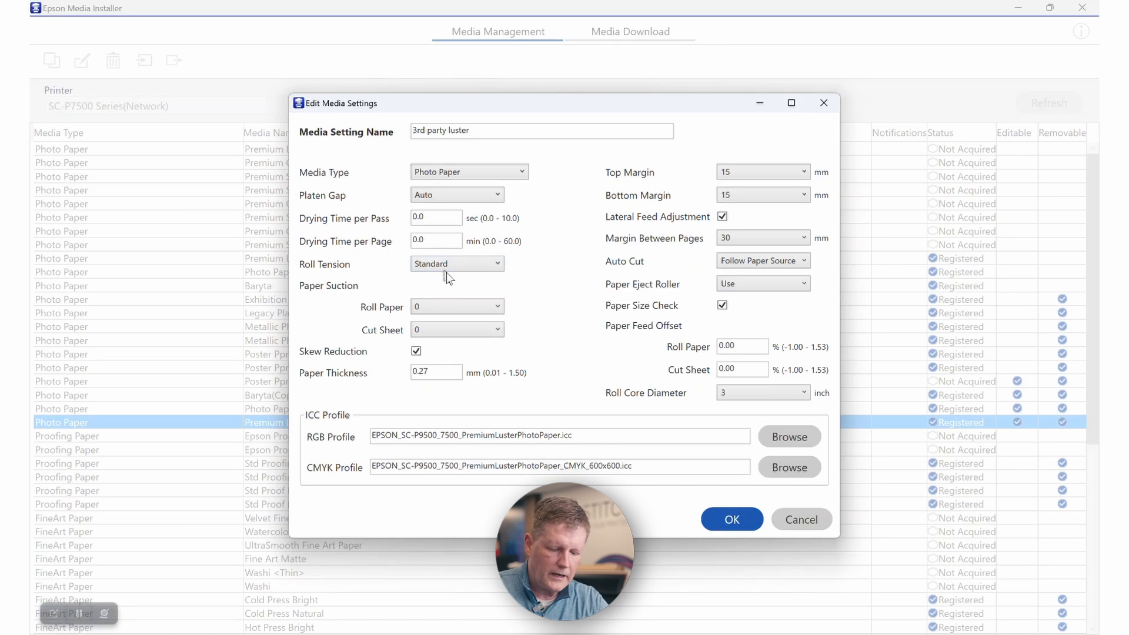
left_click(455, 263)
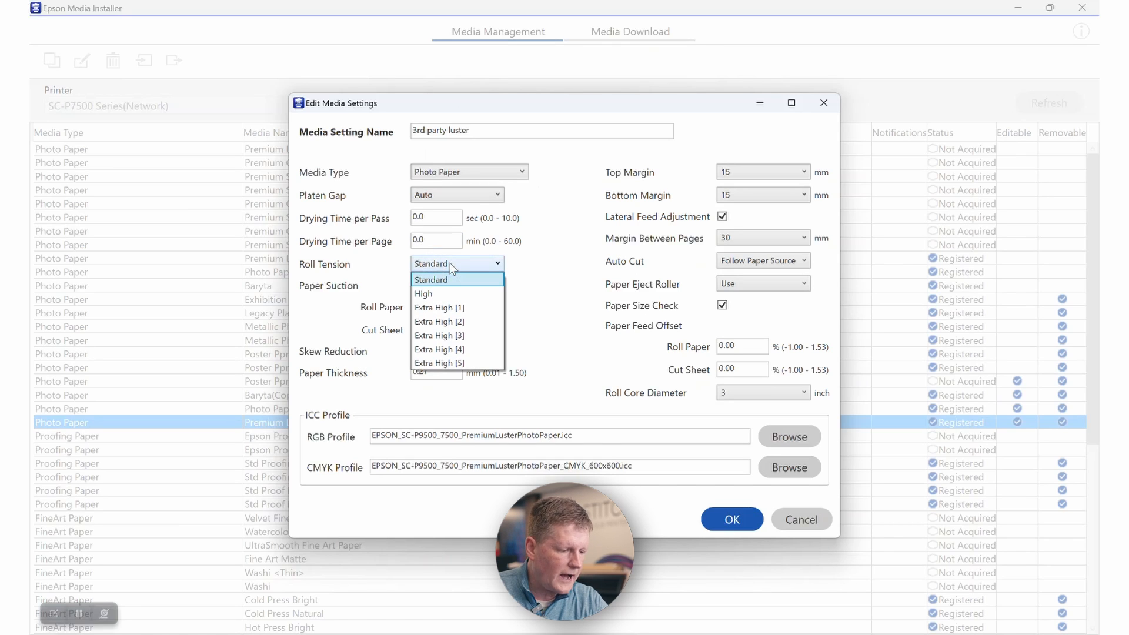
left_click(430, 279)
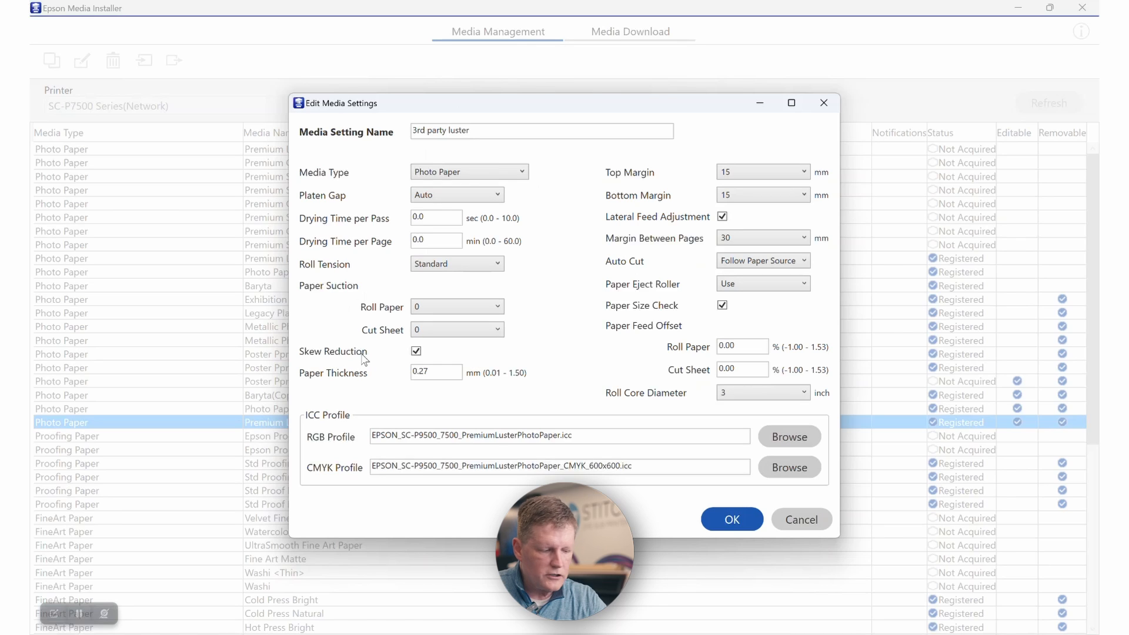
Step: Turn off skew reduction and enter 0.27 mm as the paper thickness
left_click(416, 352)
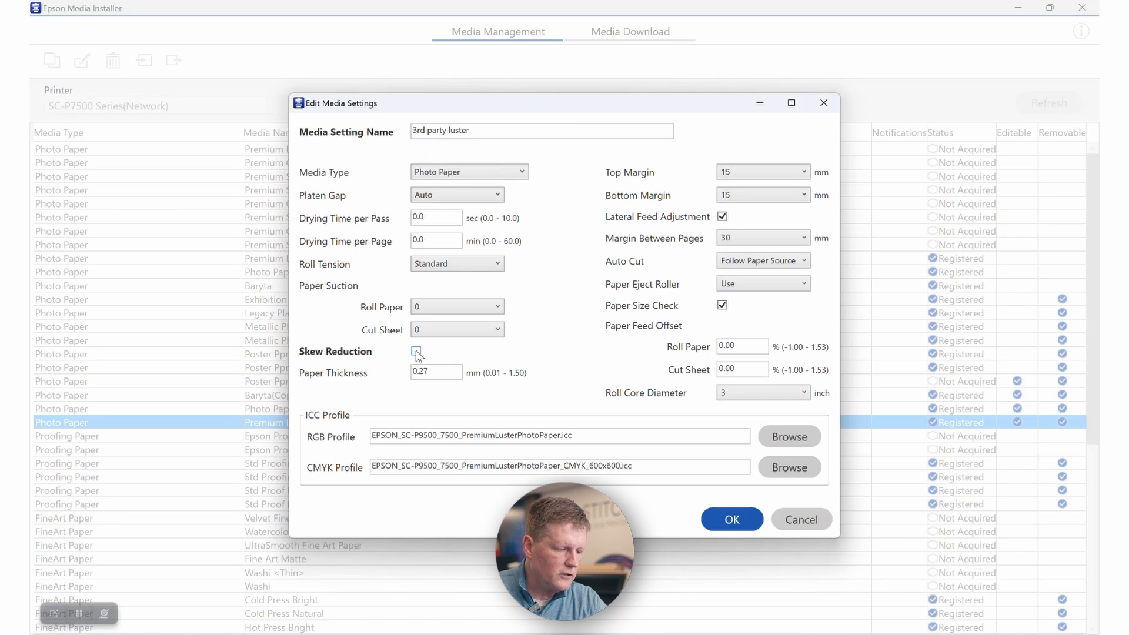
left_click(416, 351)
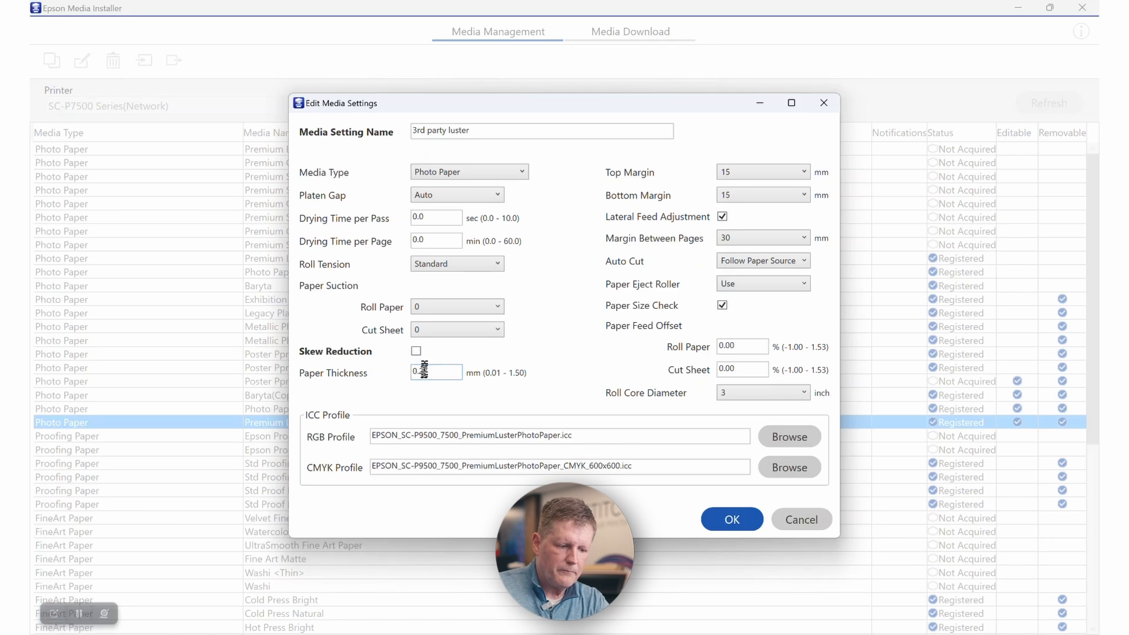
type("0.27")
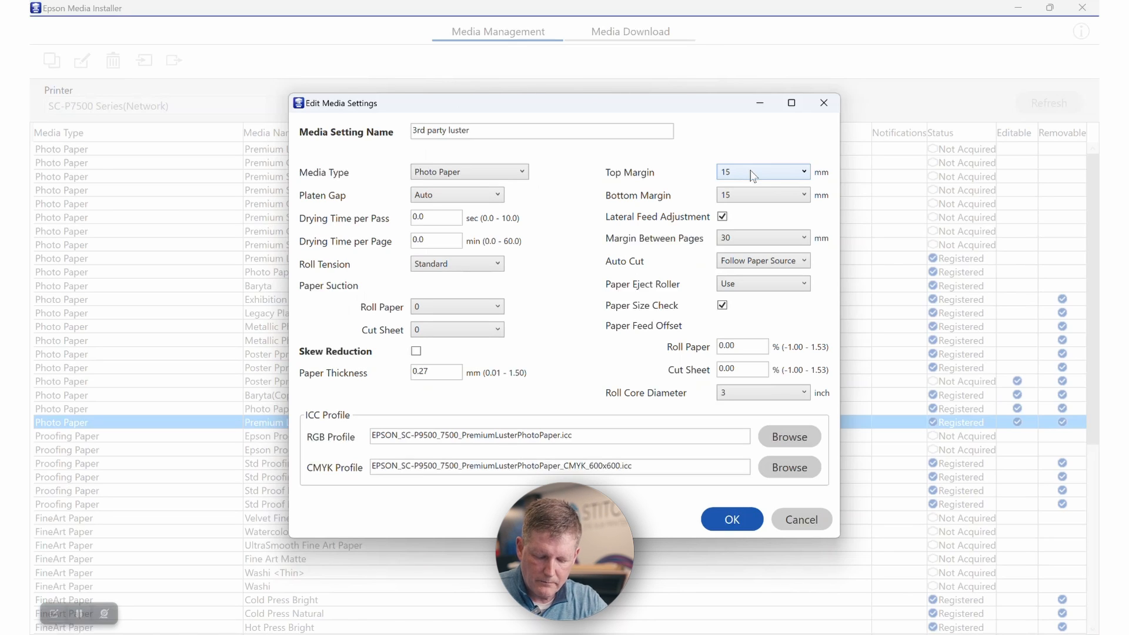
mouse_move(760, 202)
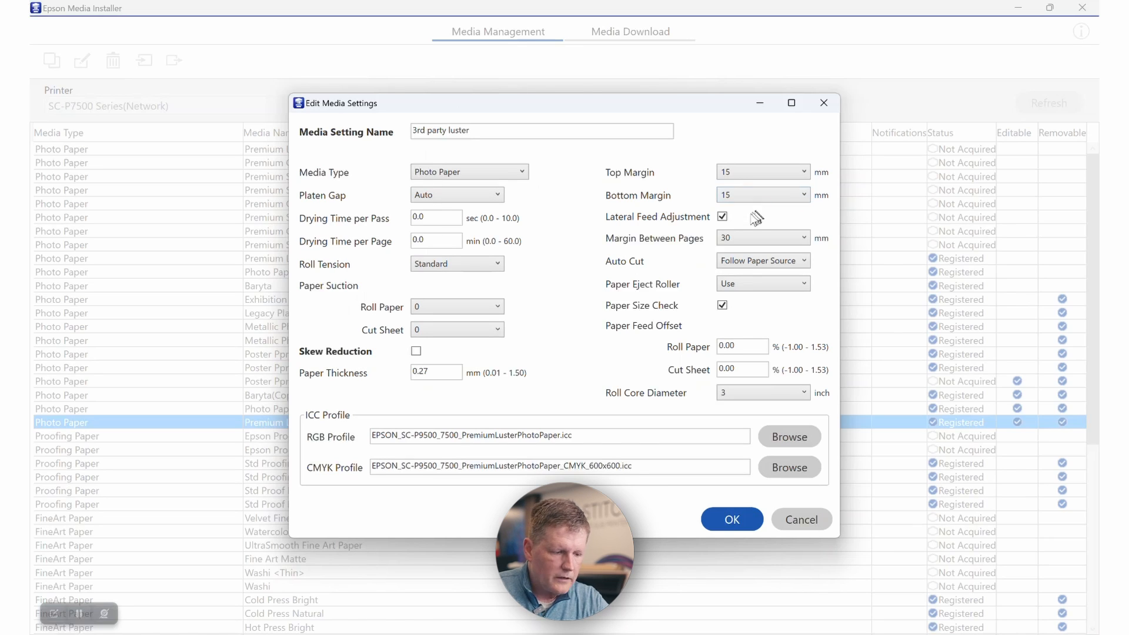
Step: Uncheck Lateral Feed Adjustment for the '3rd party luster' setting
left_click(722, 217)
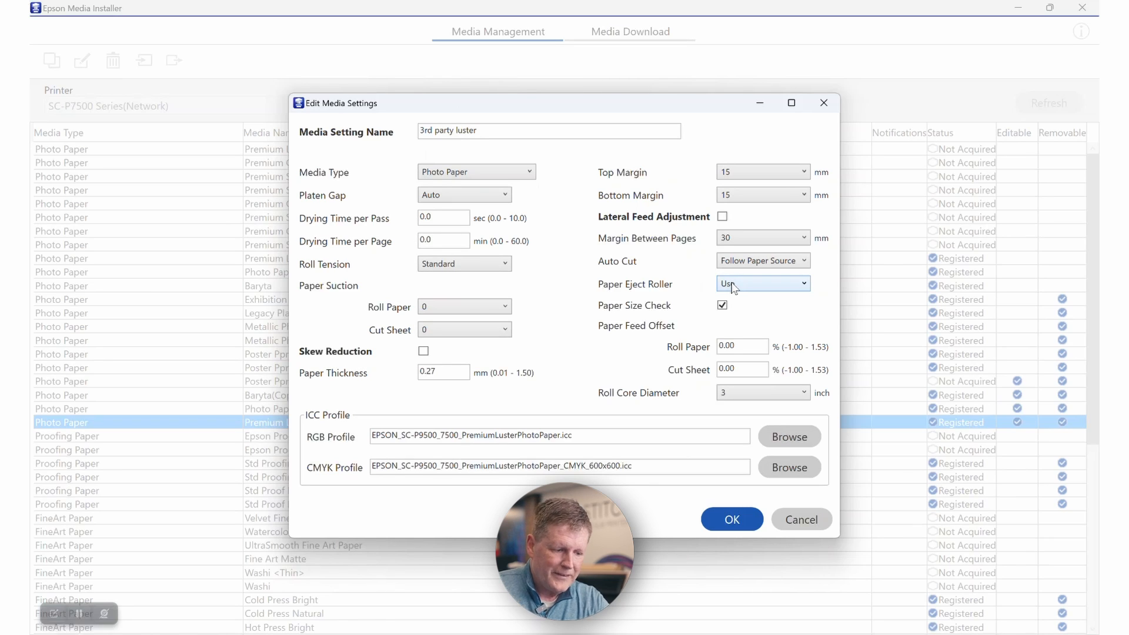
mouse_move(745, 290)
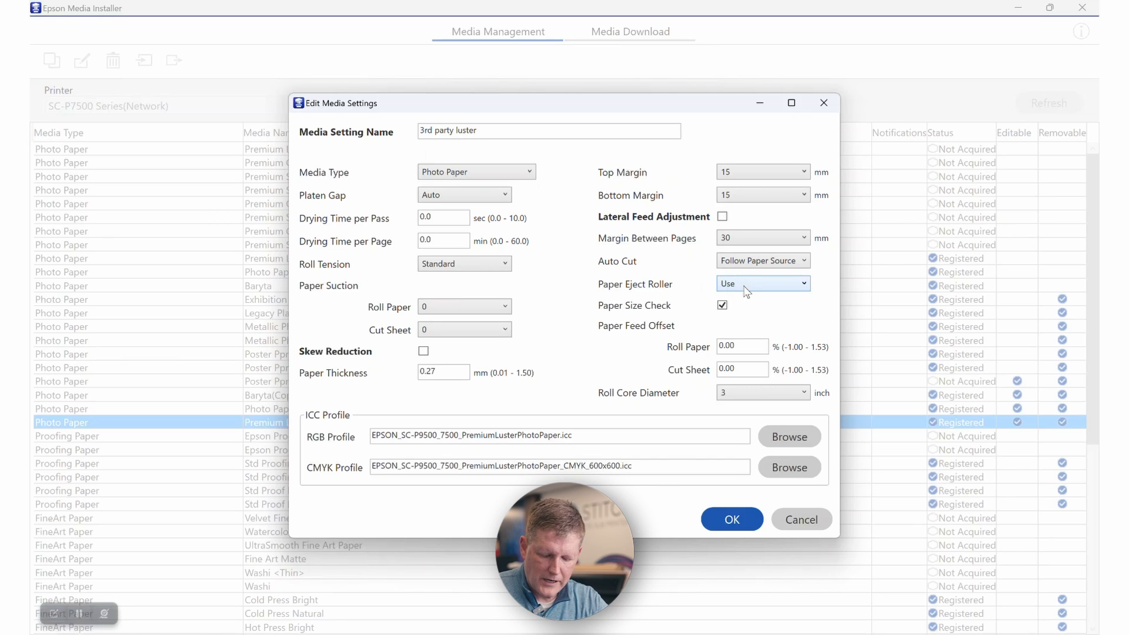
mouse_move(766, 286)
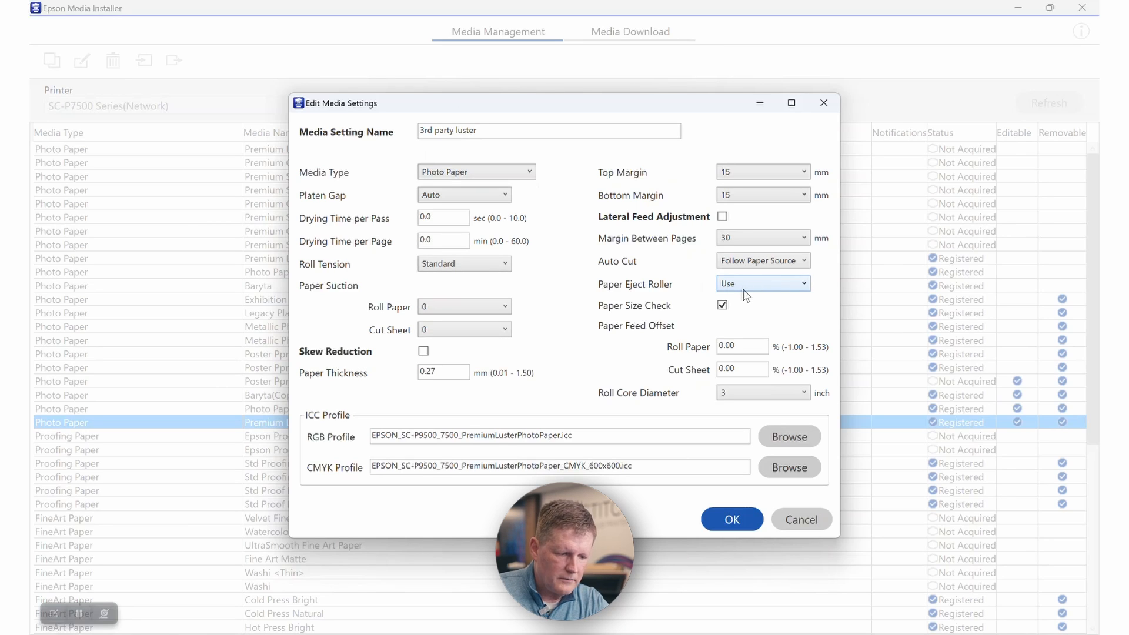
mouse_move(740, 328)
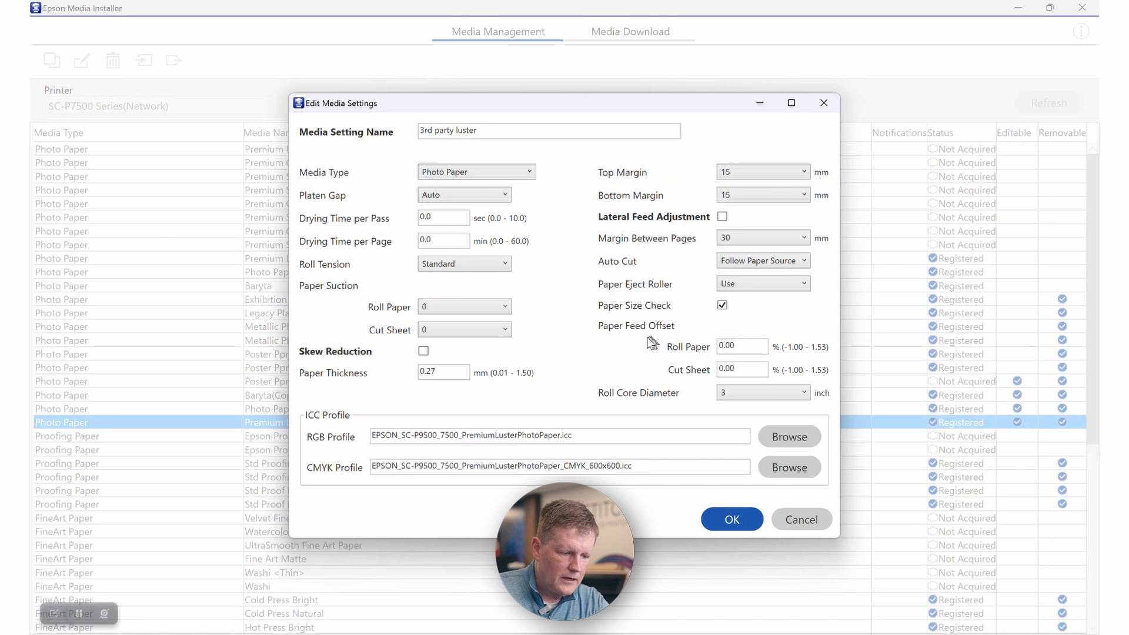
mouse_move(808, 339)
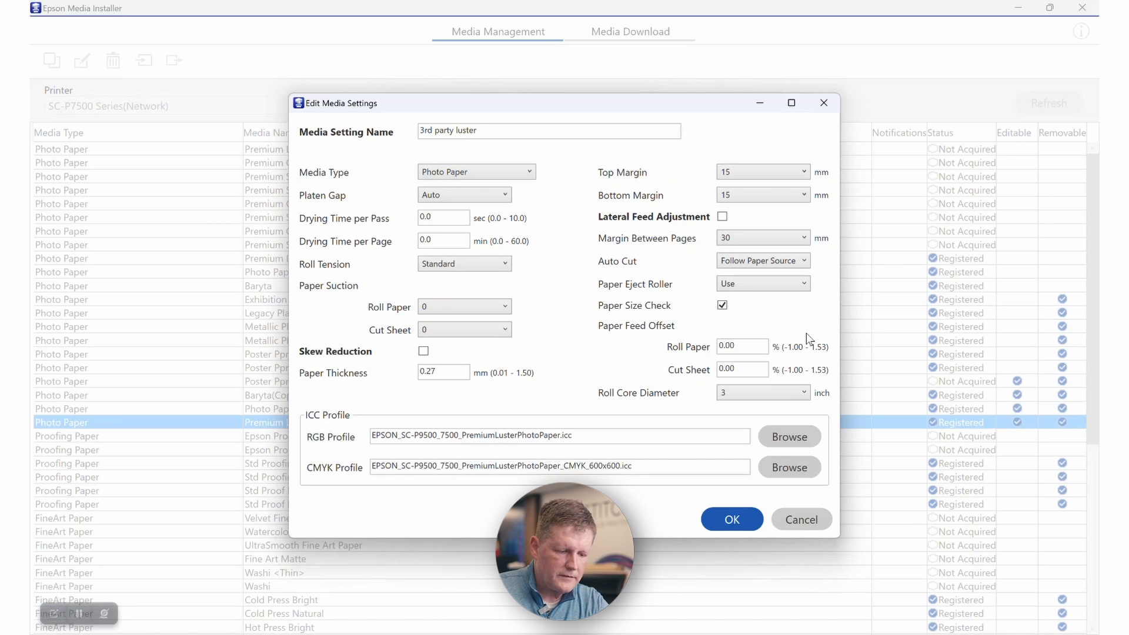
mouse_move(809, 336)
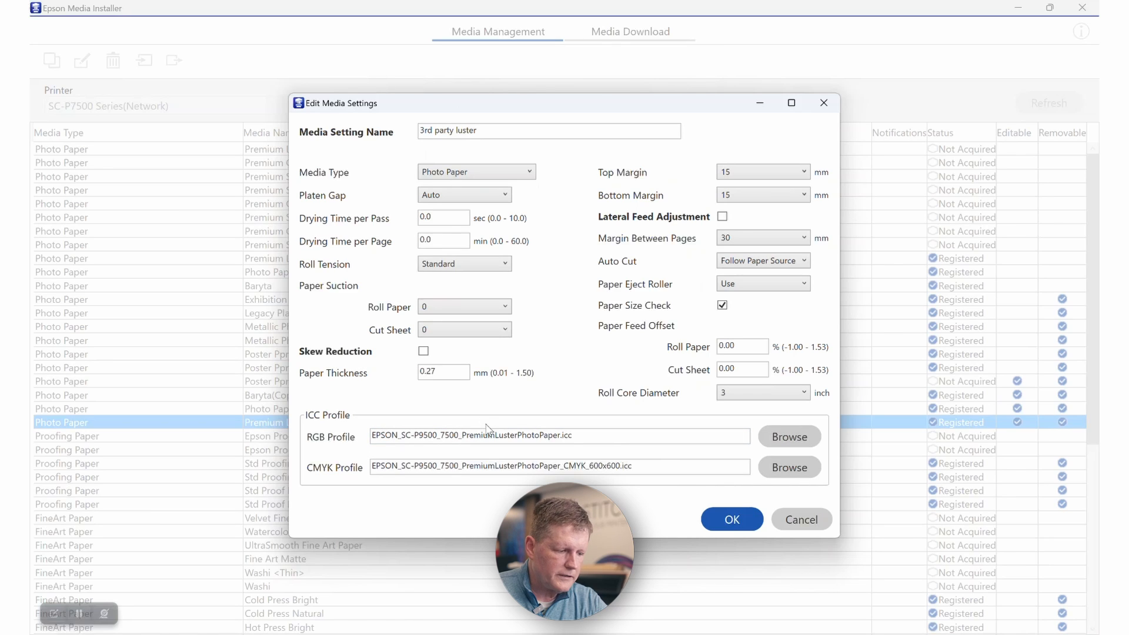
left_click(557, 435)
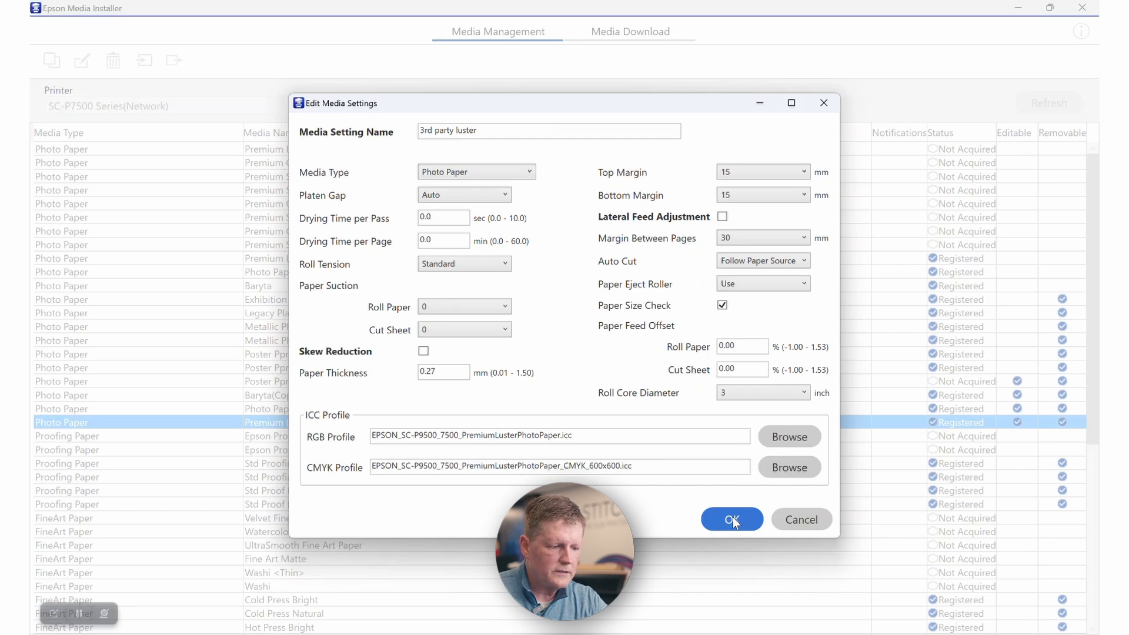
Step: Submit the '3rd party luster' edits and confirm applying them to the printer
left_click(731, 519)
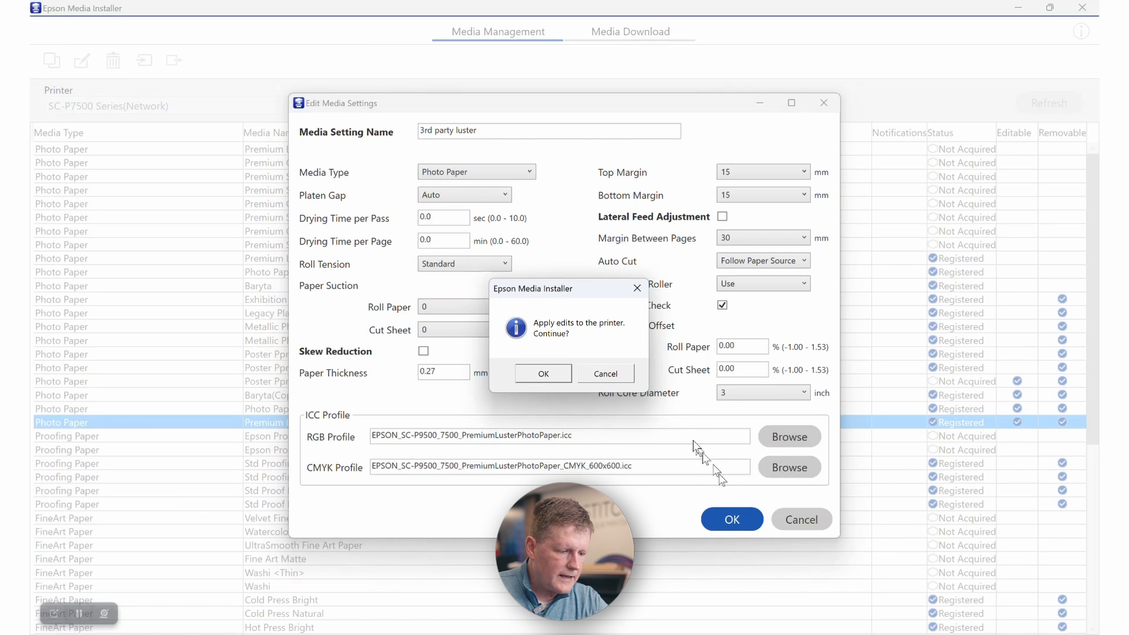
left_click(542, 374)
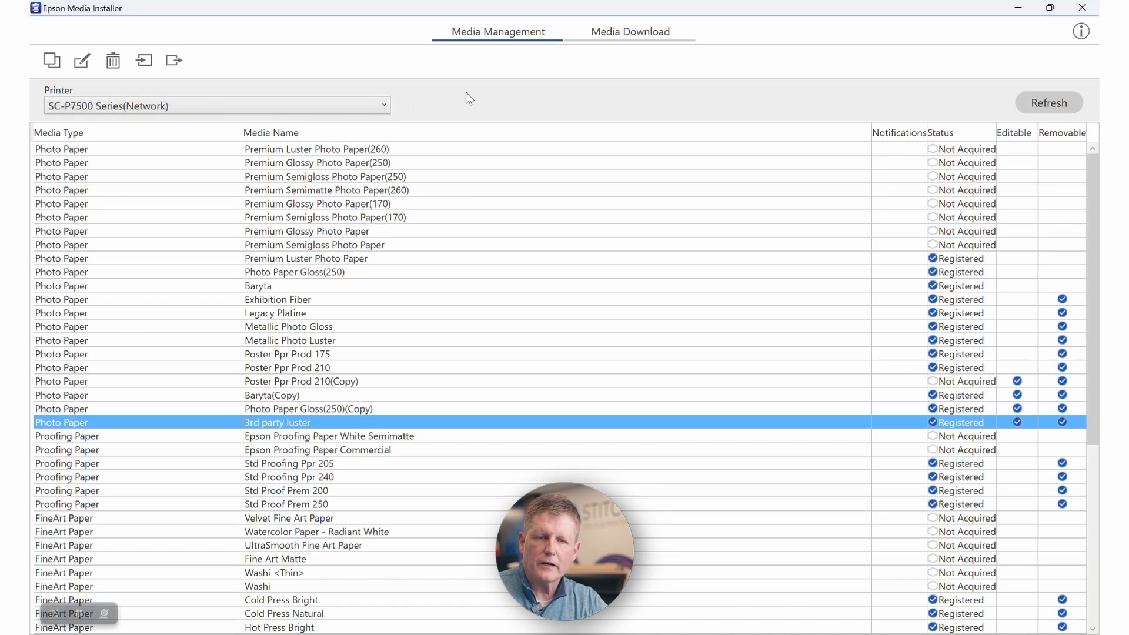
mouse_move(505, 99)
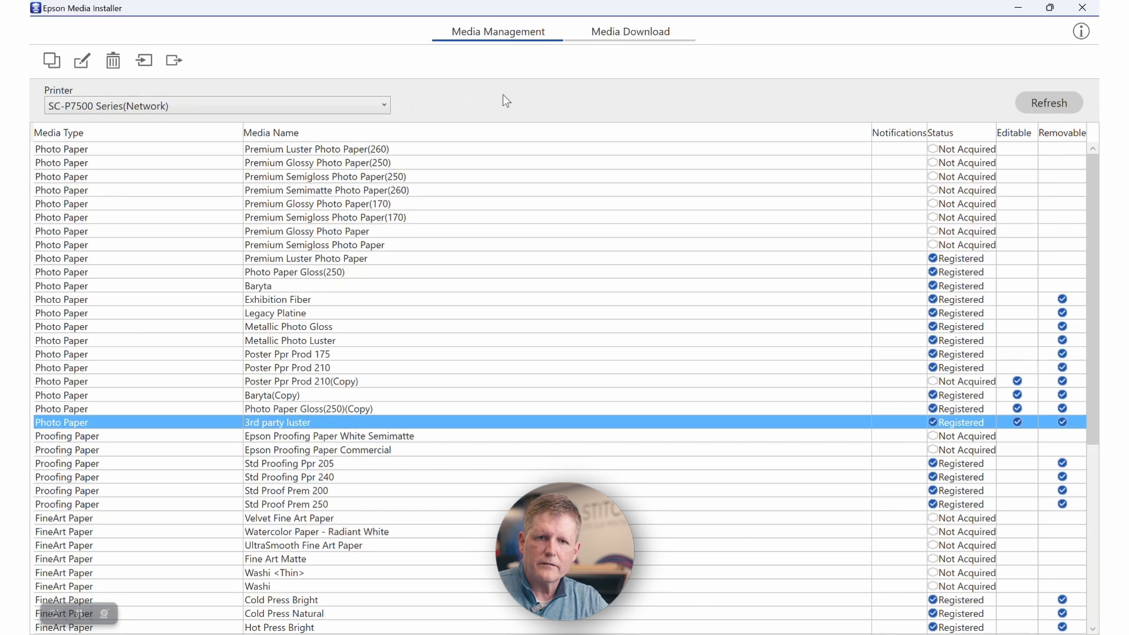
mouse_move(596, 148)
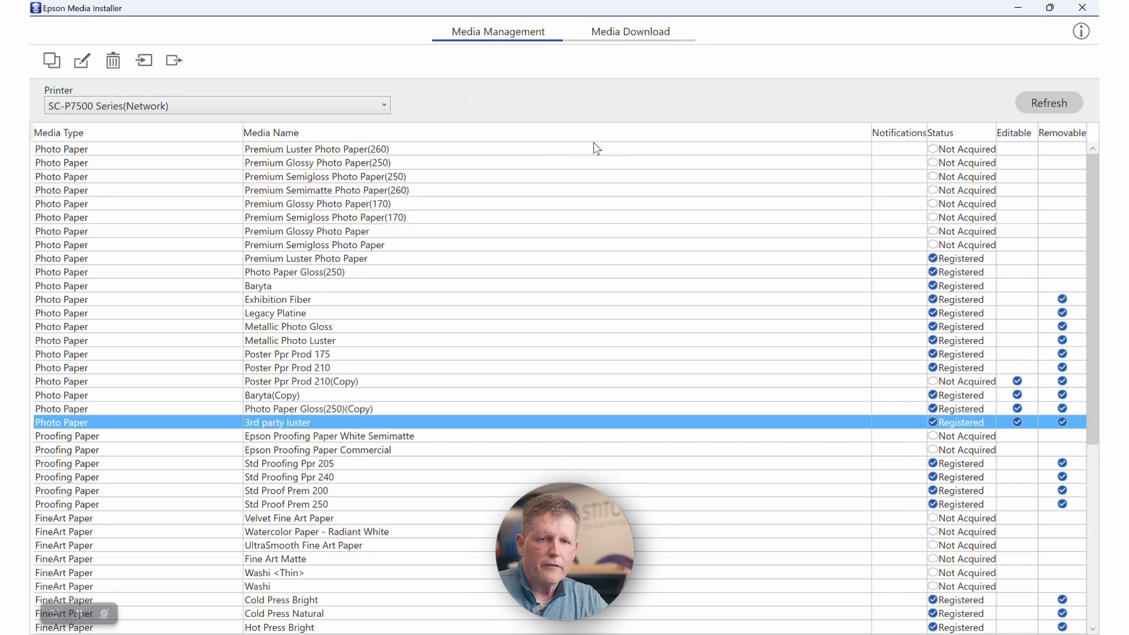